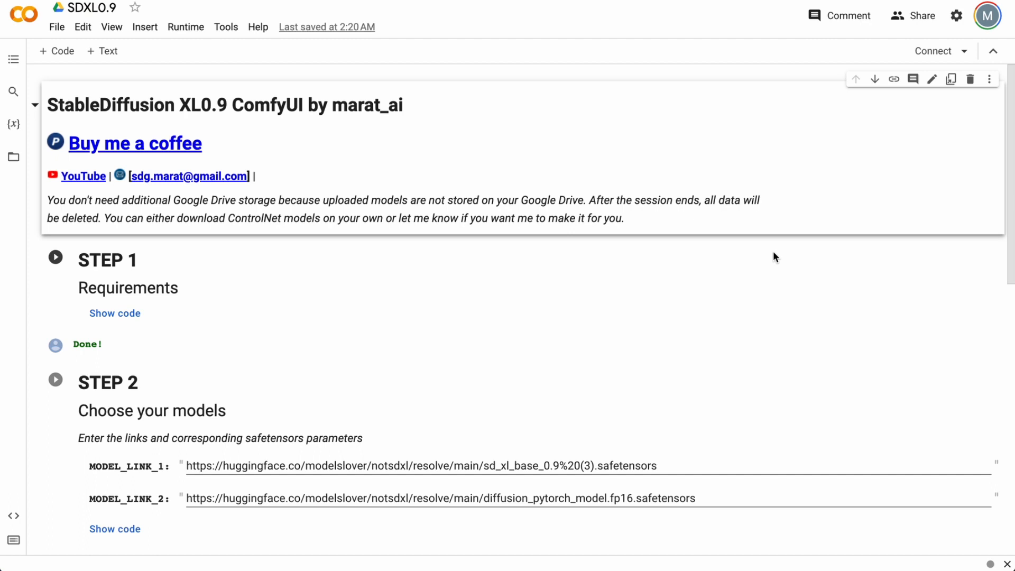
- Re-run the STEP 1 Requirements cell until it prints Done after 45 seconds
scroll("down", 3)
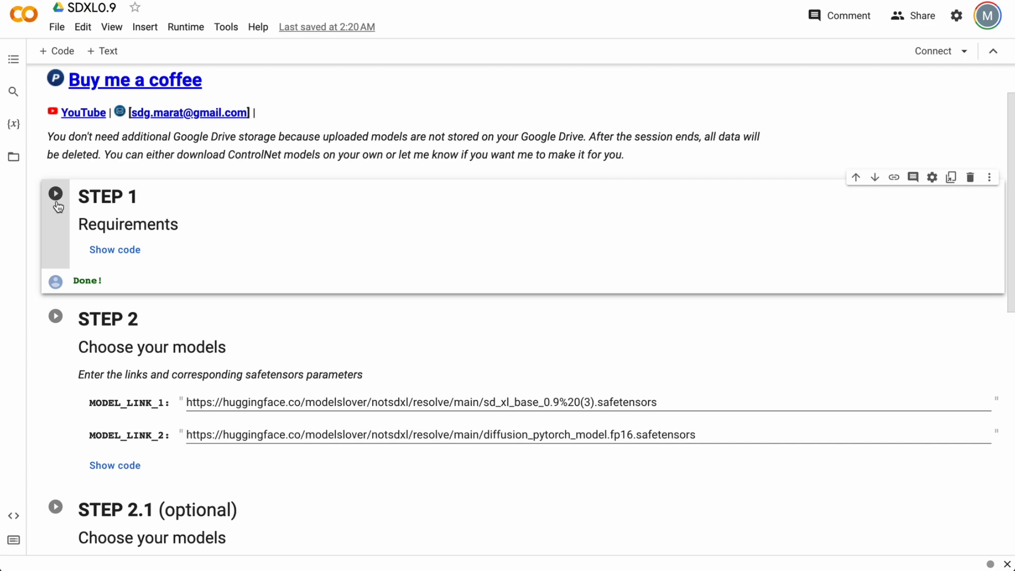
left_click(56, 193)
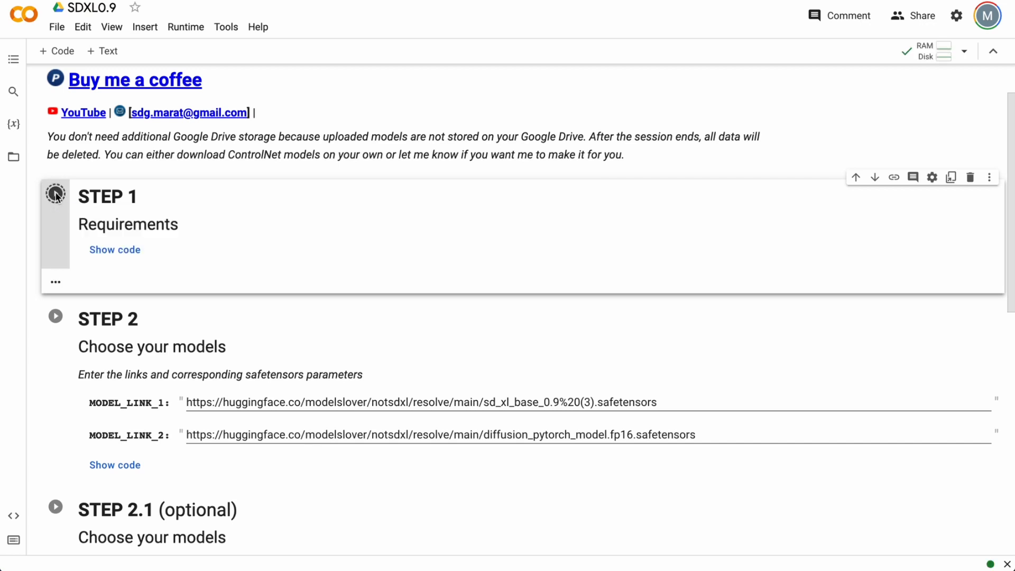
left_click(55, 195)
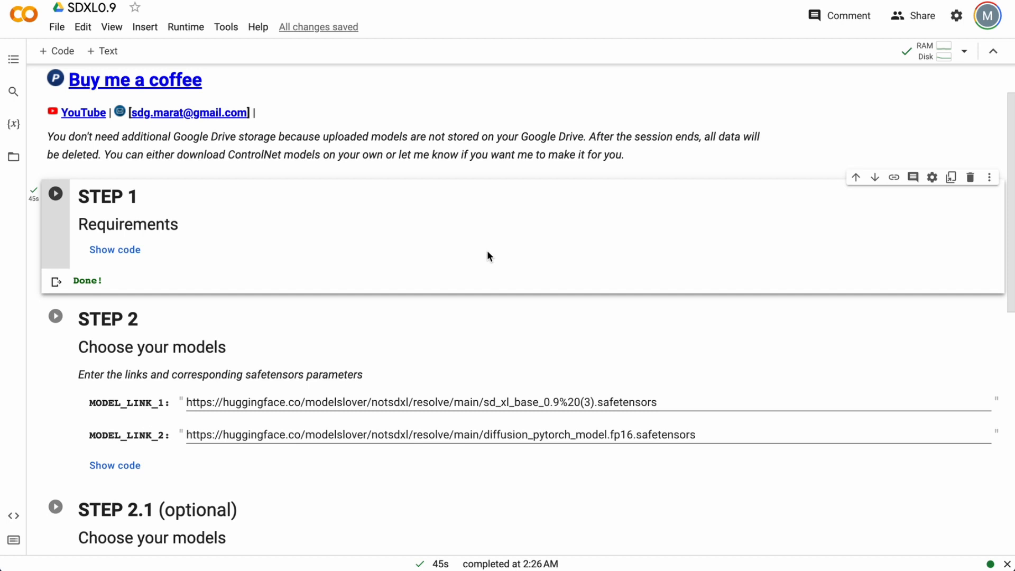
- Wait for both SDXL 0.9 checkpoints to download, then scroll to STEP 3
scroll("down", 3)
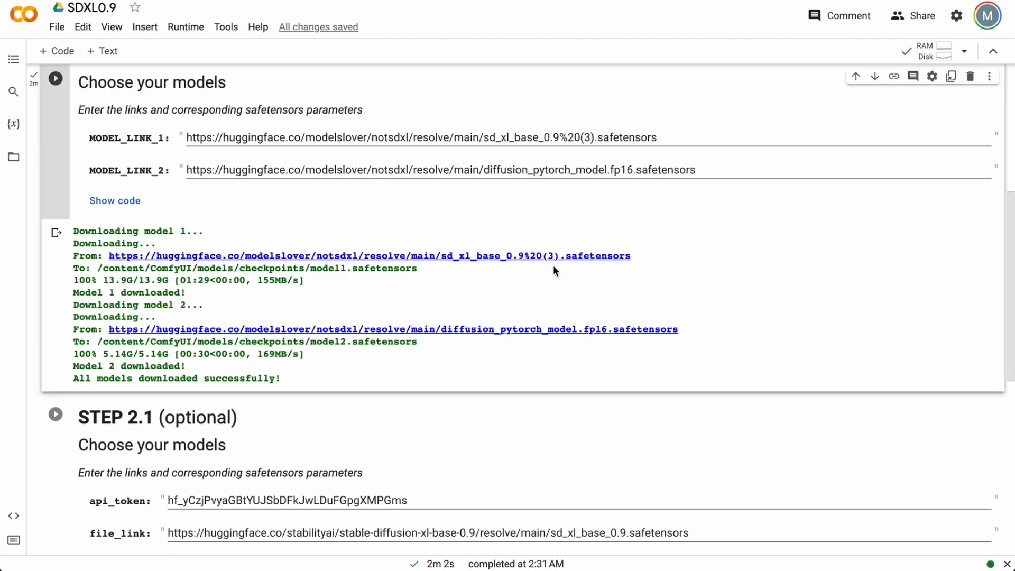
scroll("down", 3)
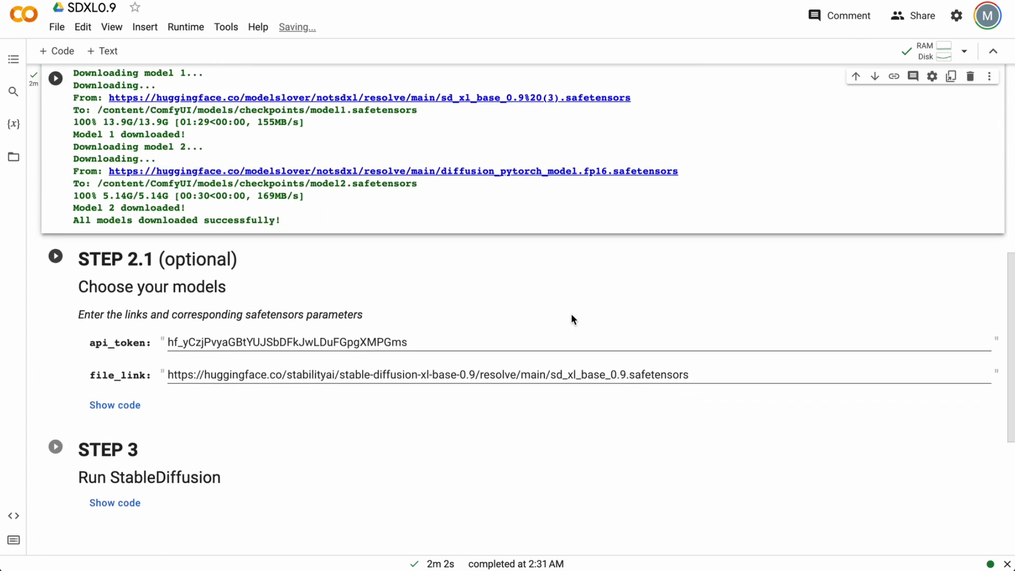
scroll("down", 3)
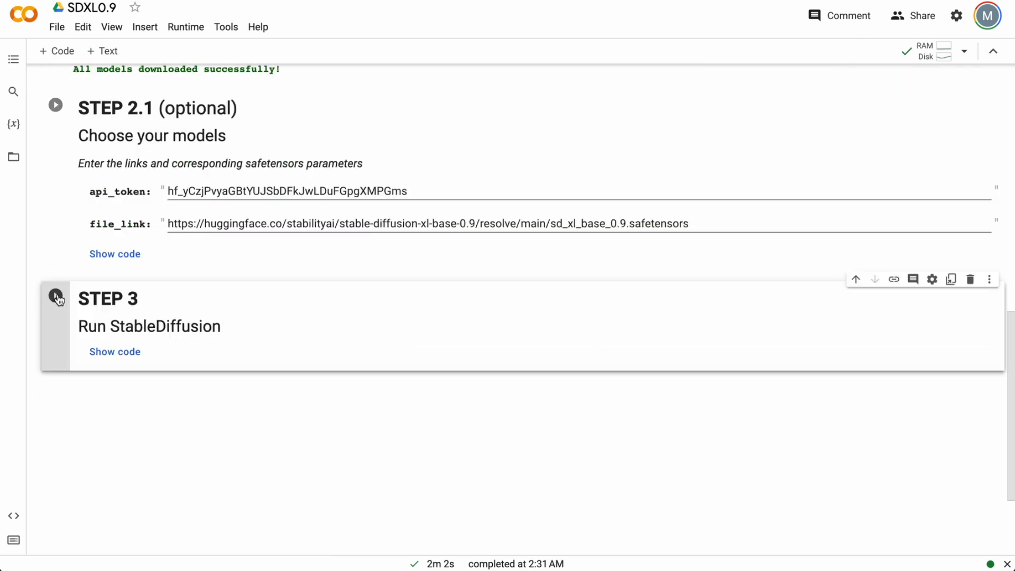
- Launch ComfyUI from STEP 3, copy the endpoint IP, and open the loca.lt URL
left_click(55, 295)
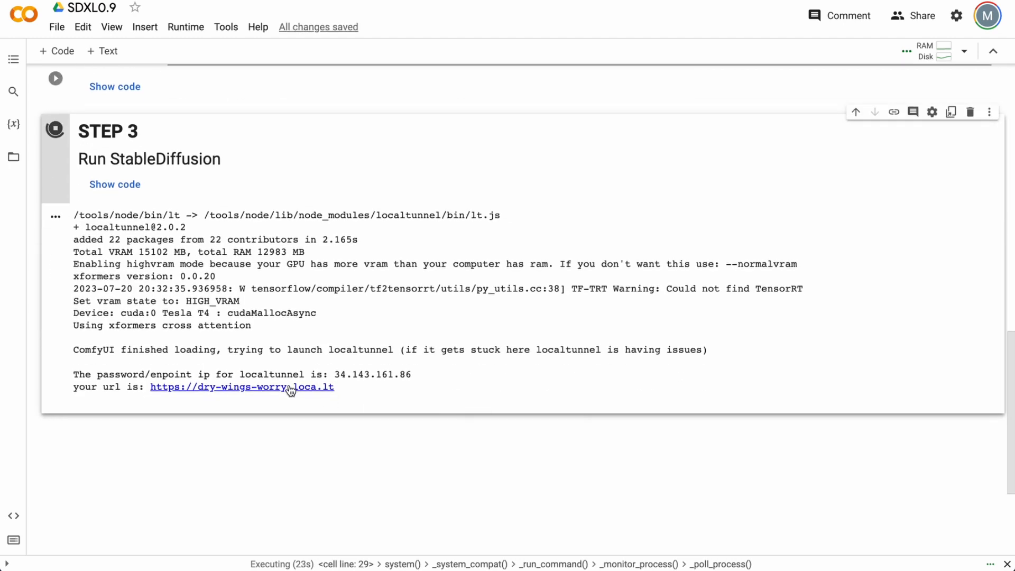
mouse_move(340, 340)
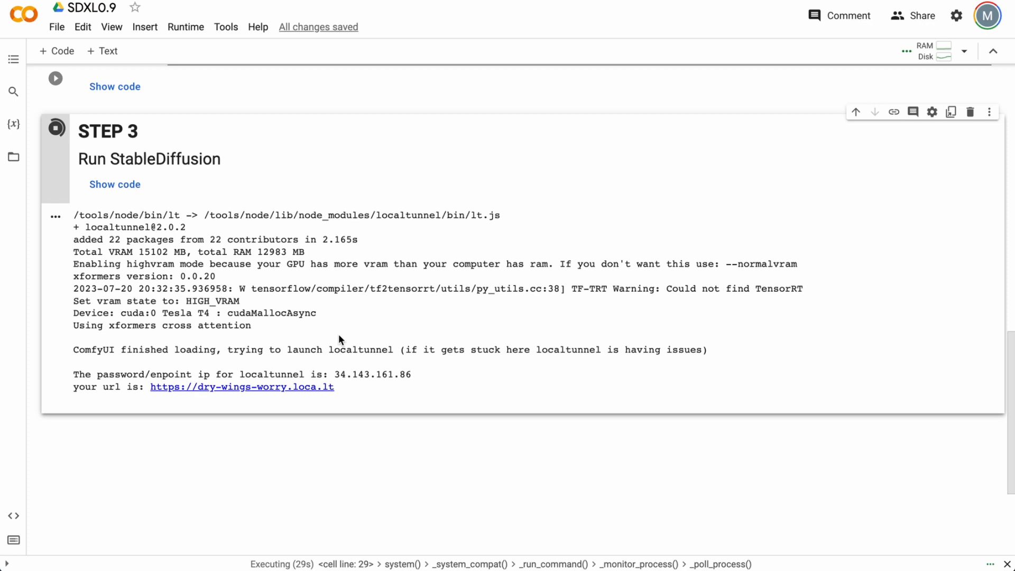
double_click(372, 374)
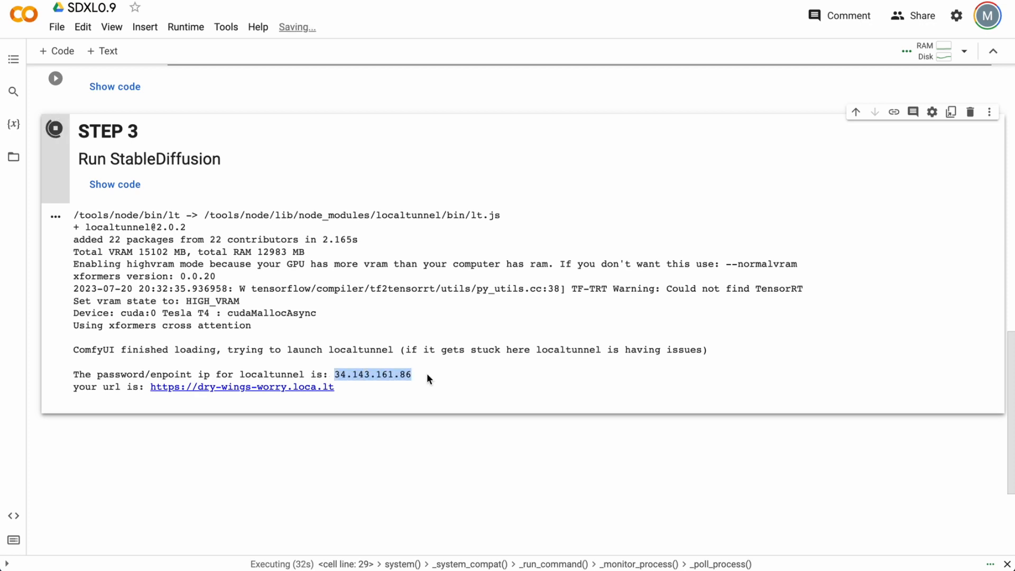
left_click(241, 386)
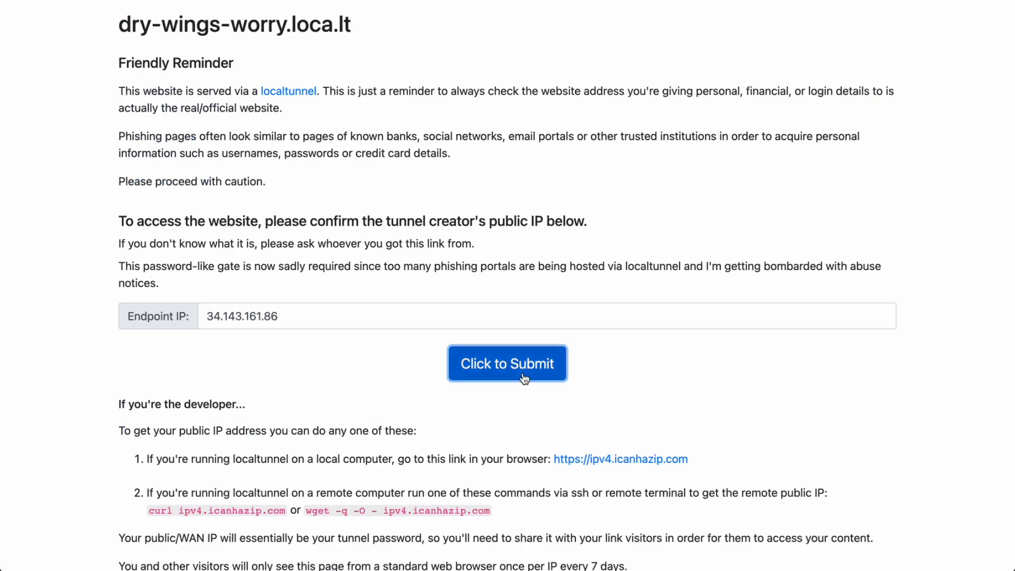
- Submit endpoint IP 34.143.161.86 on the localtunnel gate page
left_click(507, 363)
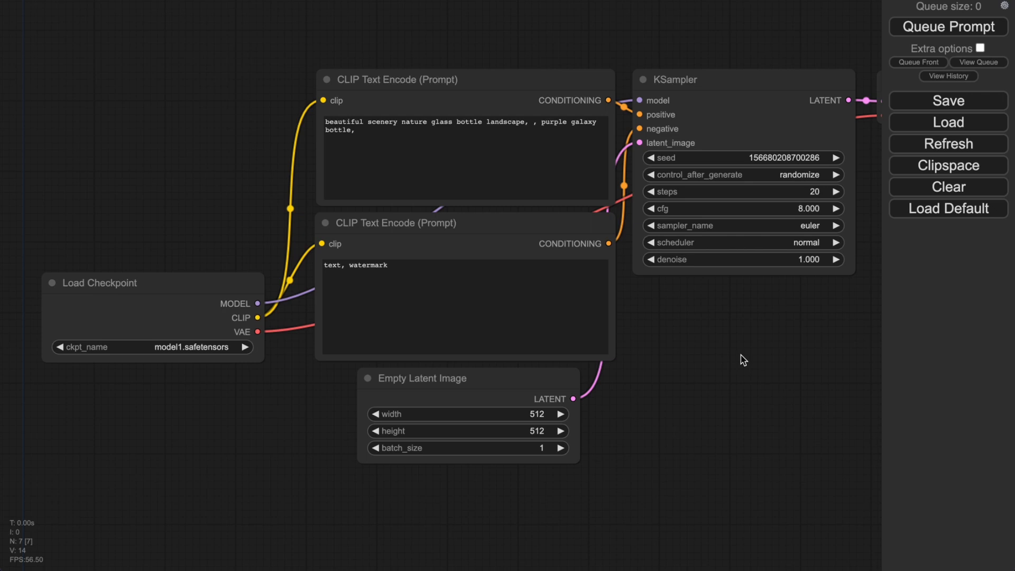
- Keep model1.safetensors as checkpoint and euler as sampler in the default workflow
left_click(463, 308)
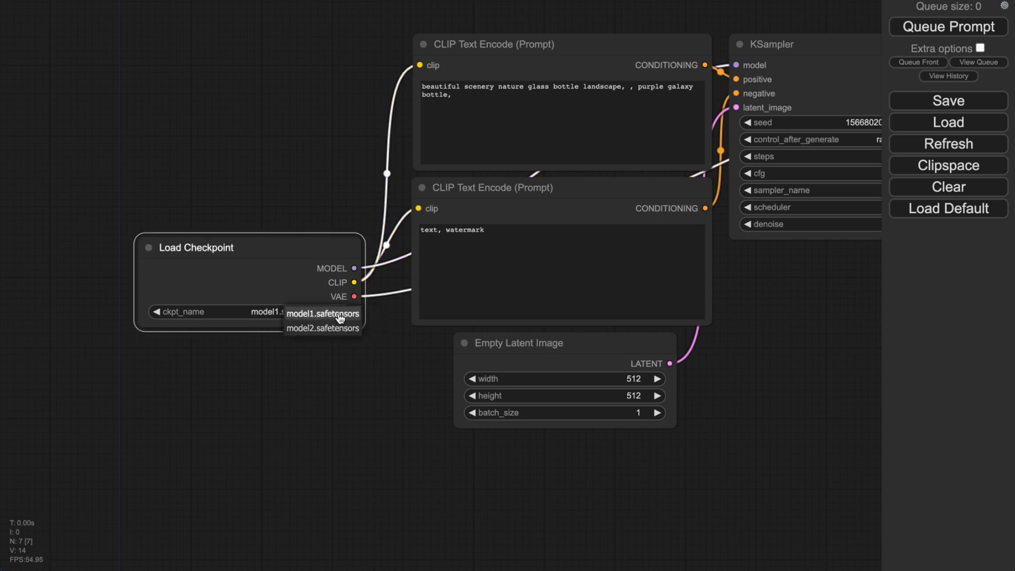
mouse_move(295, 334)
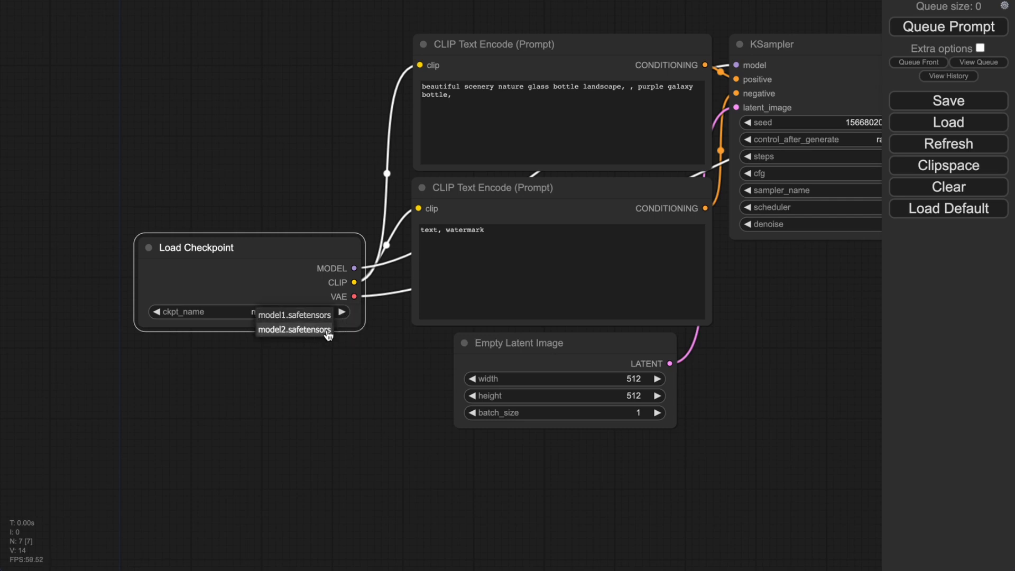
mouse_move(362, 375)
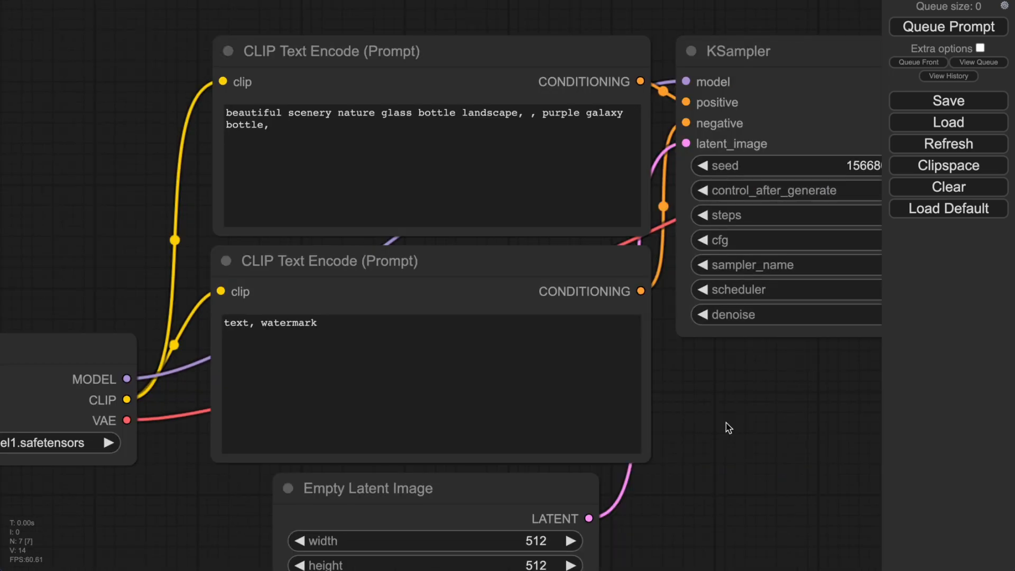
mouse_move(458, 359)
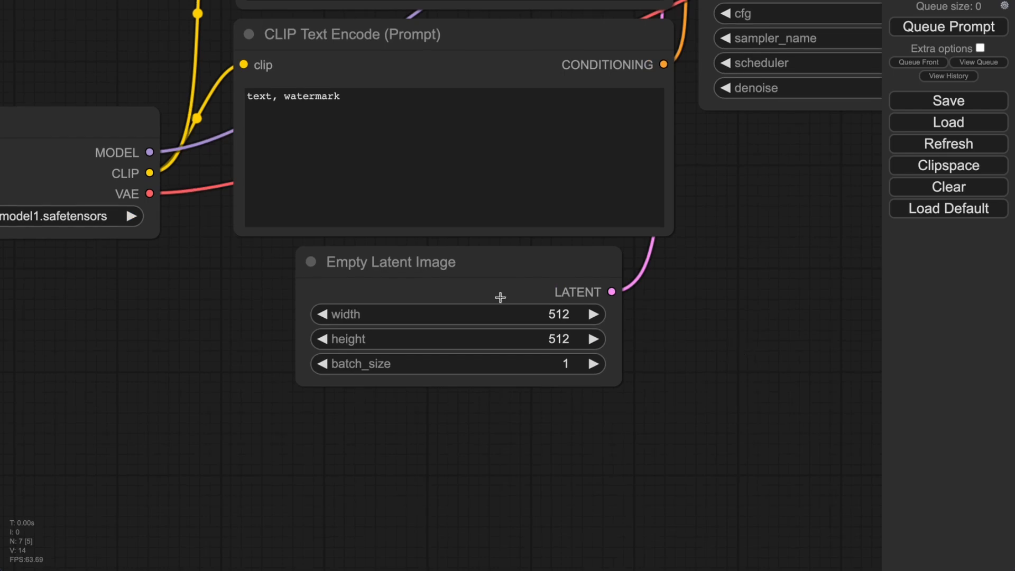
mouse_move(555, 317)
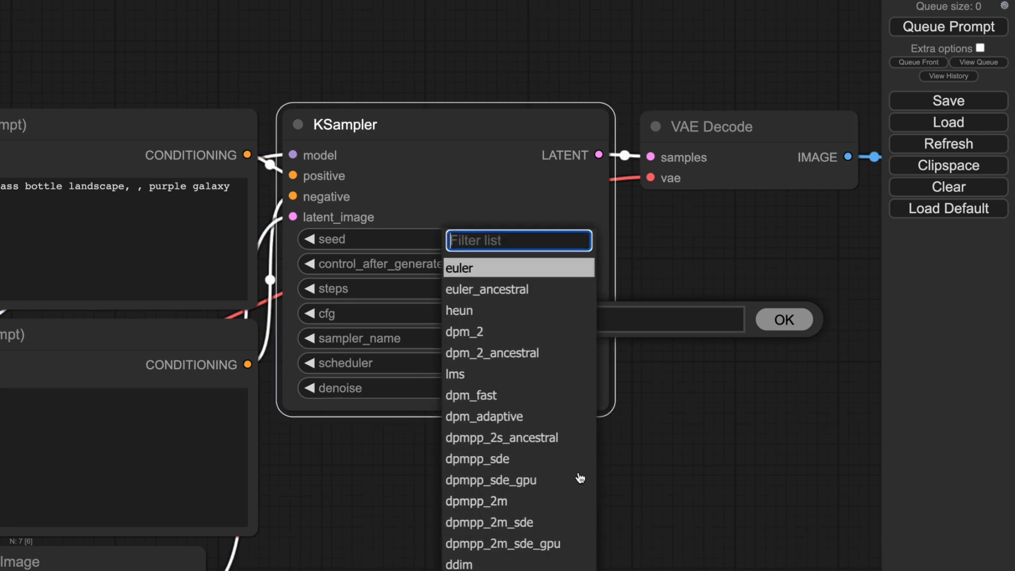
left_click(457, 267)
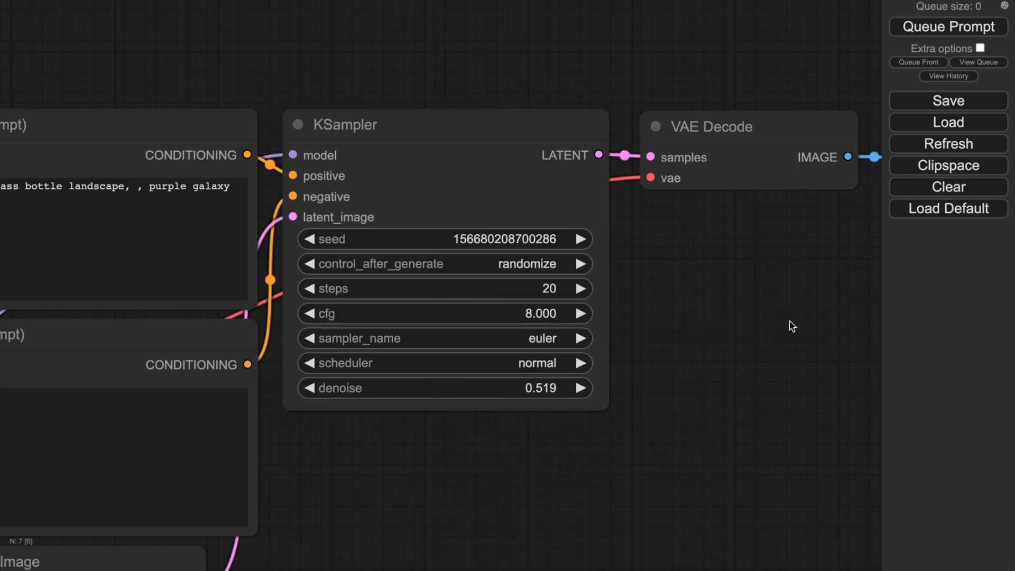
mouse_move(680, 419)
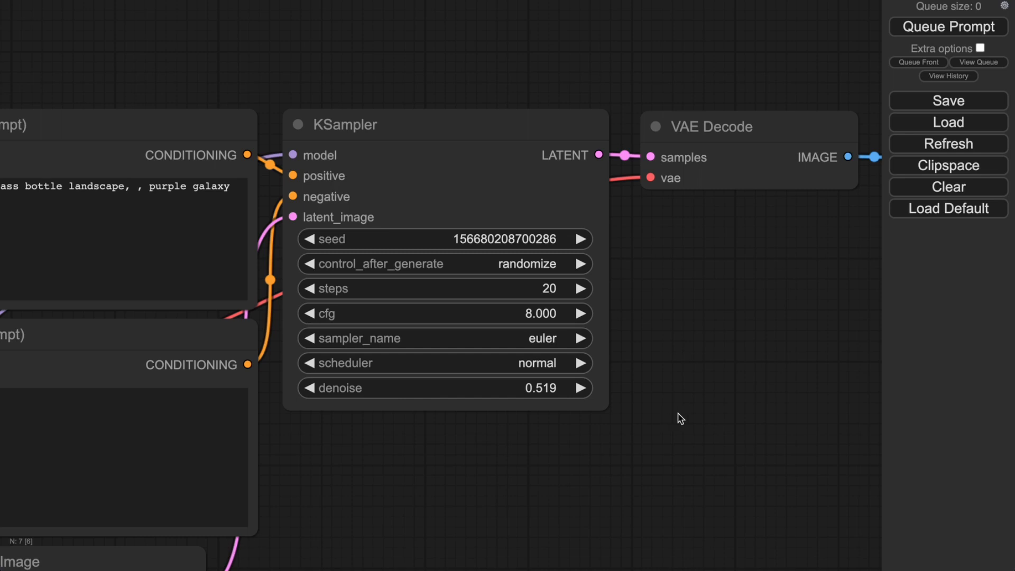
mouse_move(739, 402)
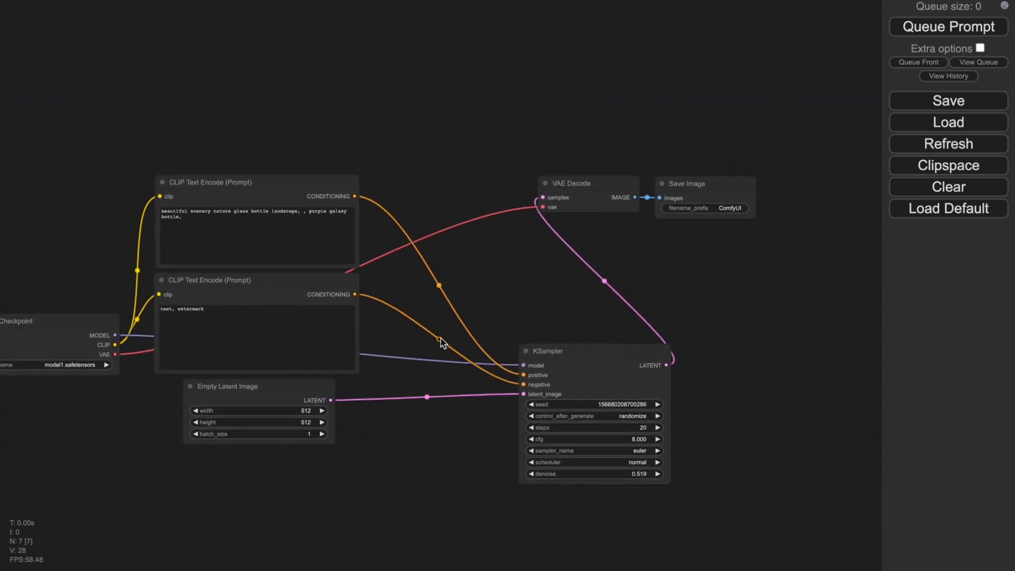
- Add a Conditioning (Average) node, then reload the default workflow via Load Default
right_click(443, 342)
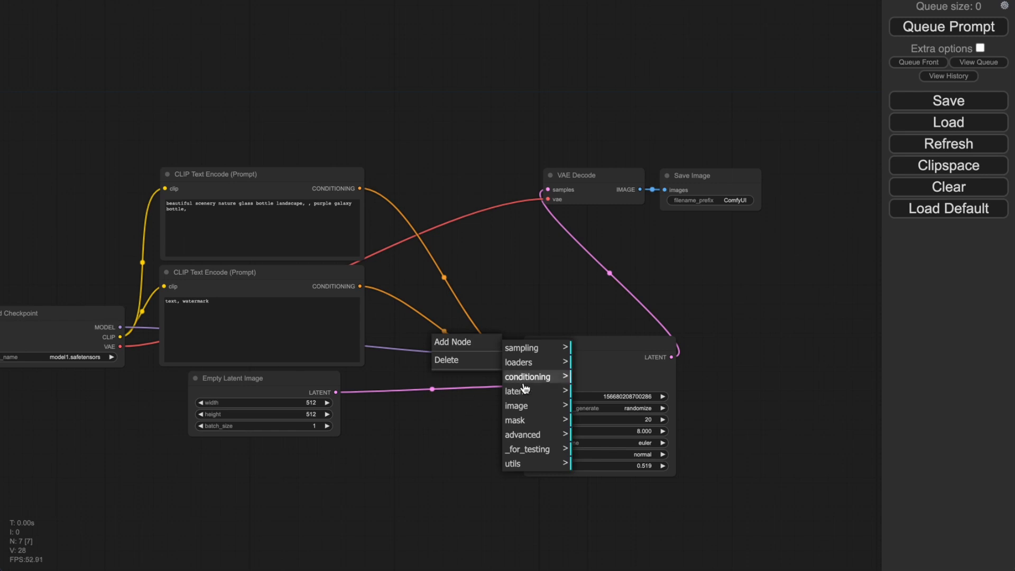
left_click(527, 376)
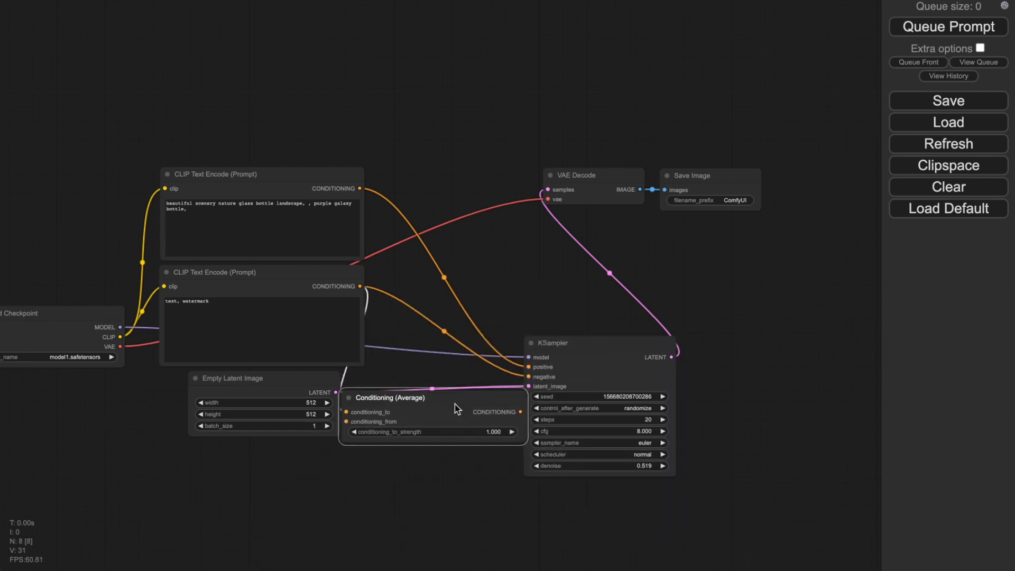
left_click(947, 208)
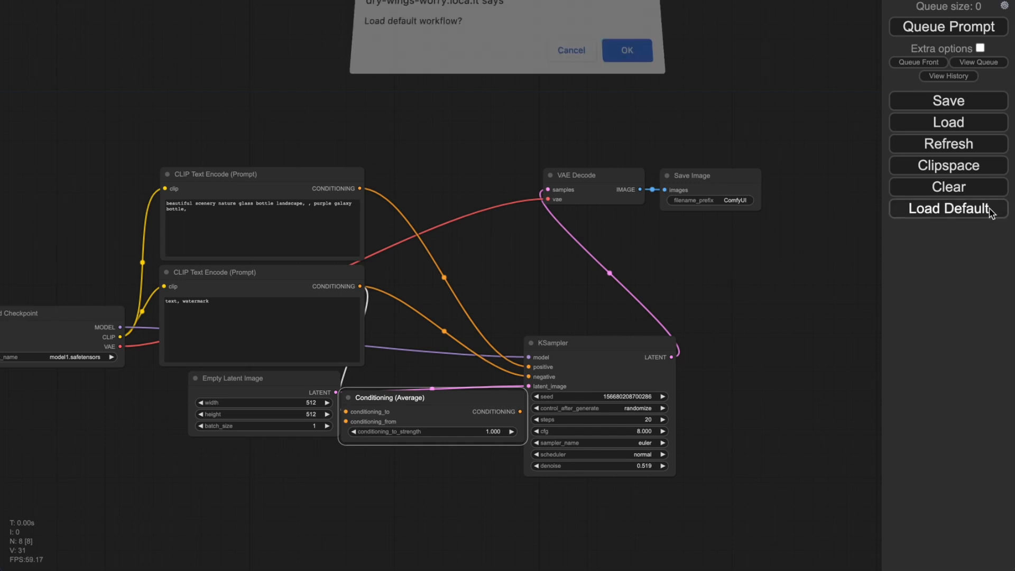
left_click(626, 50)
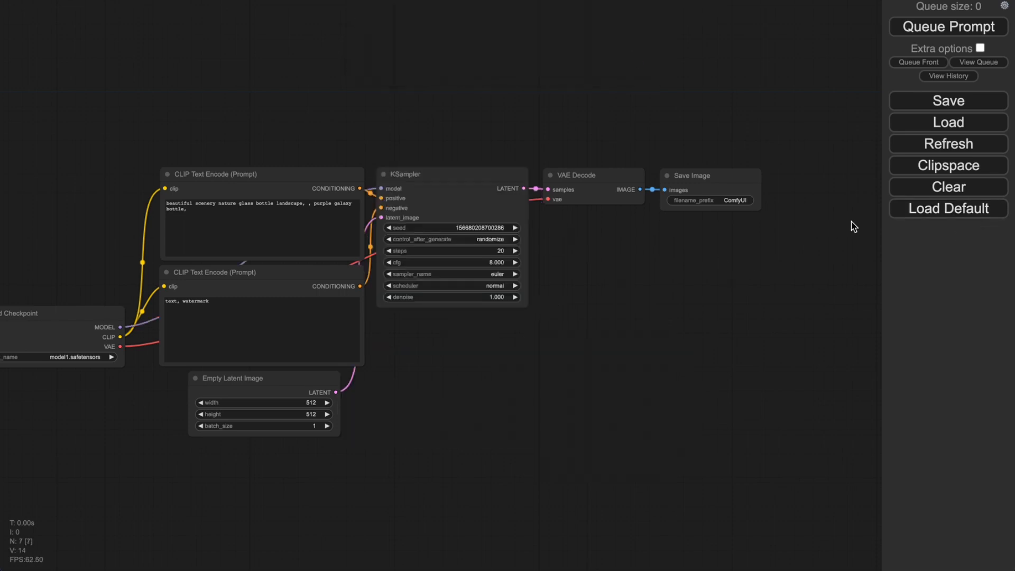
left_click(947, 209)
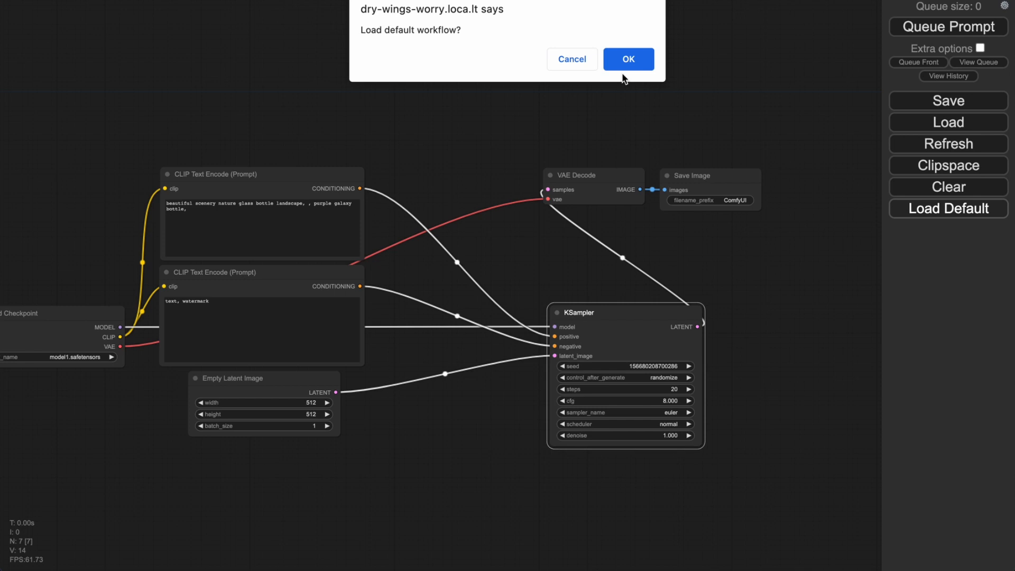
left_click(626, 59)
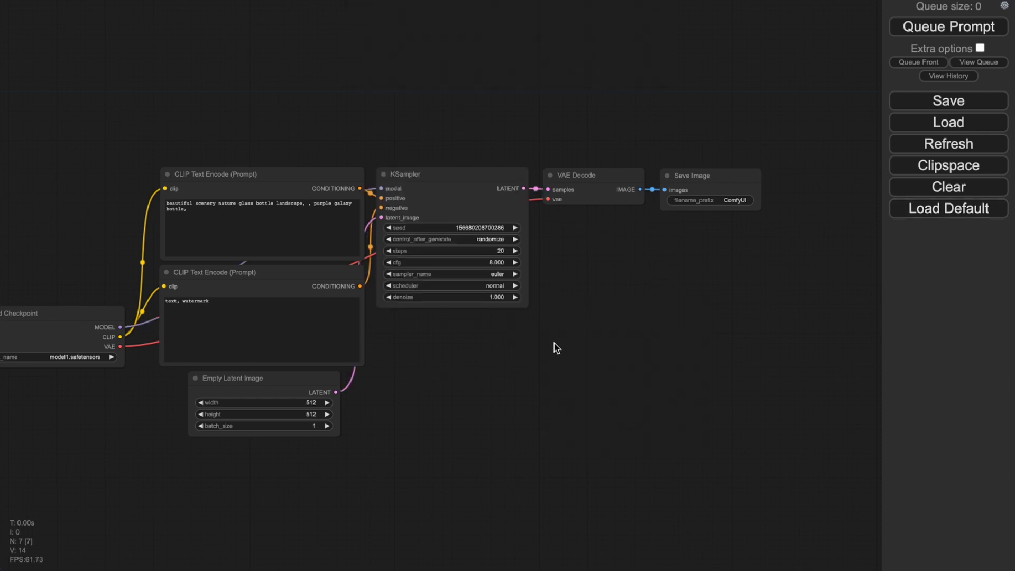
mouse_move(377, 359)
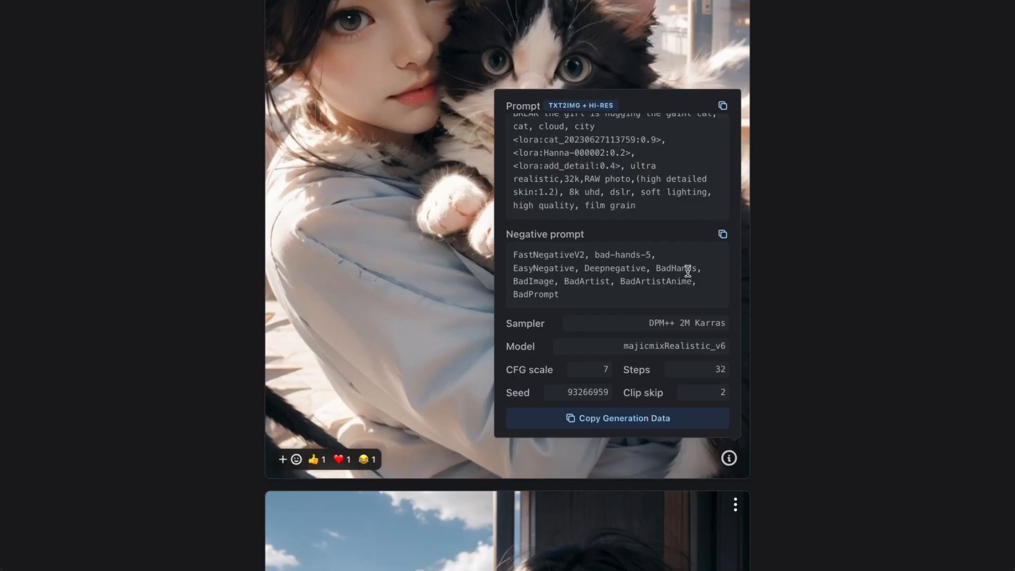
mouse_move(637, 190)
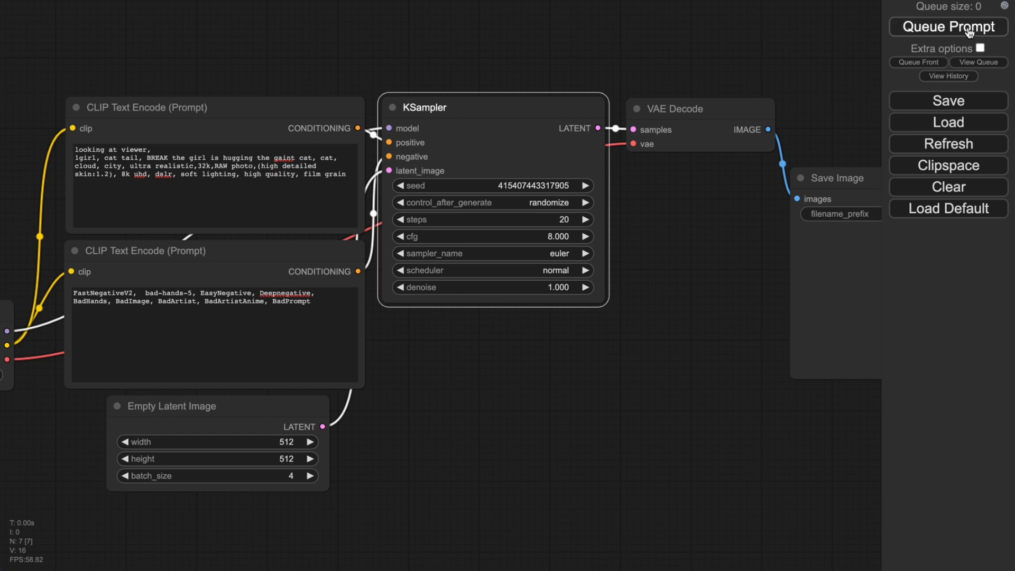
- Queue generation with the girl-hugging-giant-cat prompt and batch size 4
left_click(947, 26)
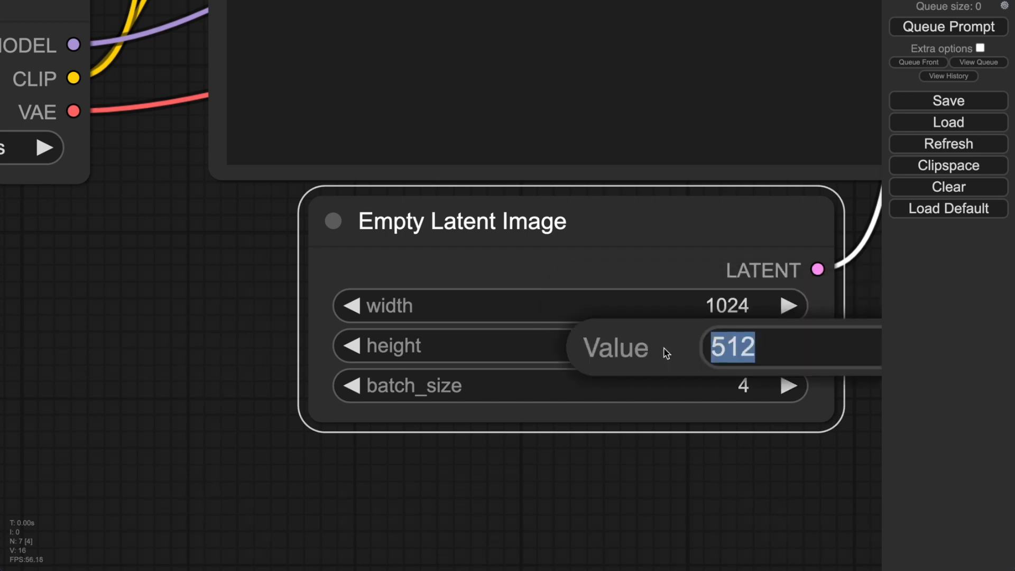
- Set height to 1024, queue the prompt, view image 4/4, and close the preview
type("1024")
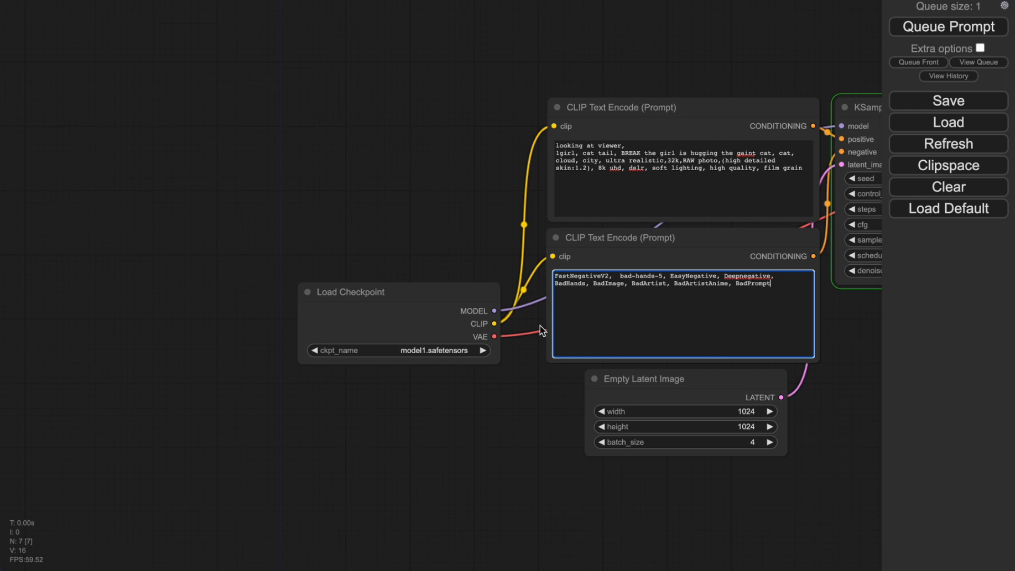
left_click(947, 27)
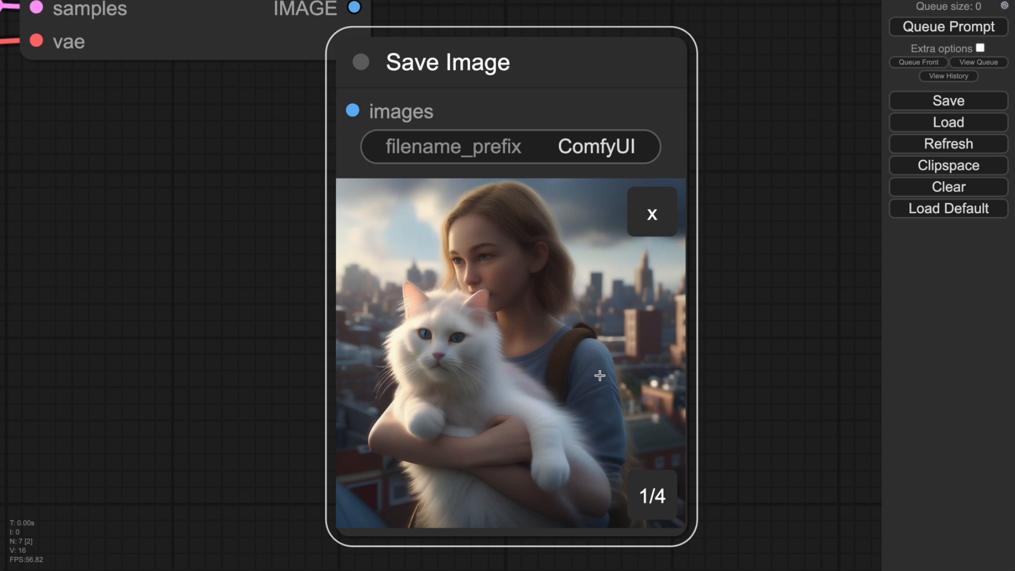
mouse_move(770, 391)
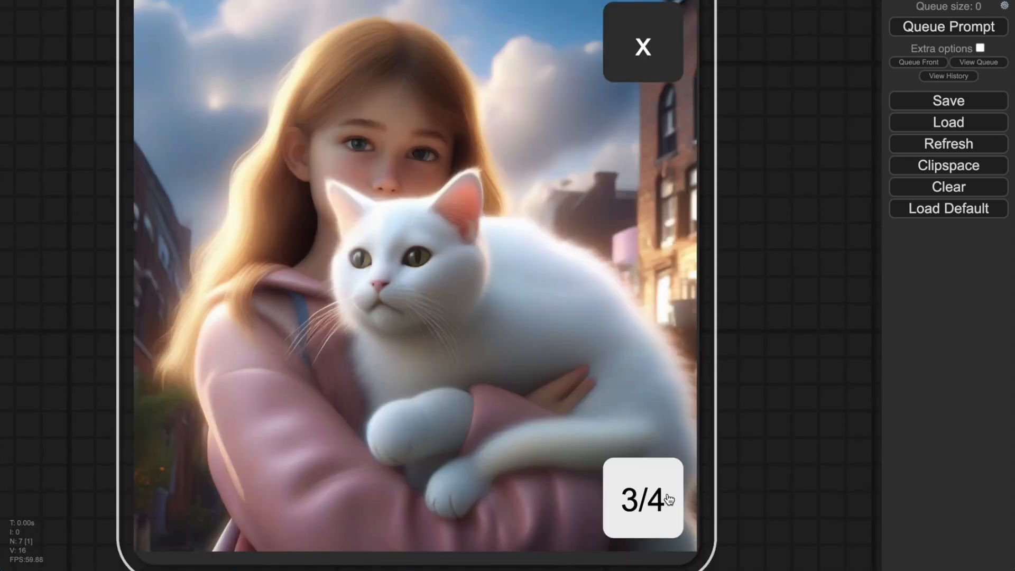
left_click(641, 498)
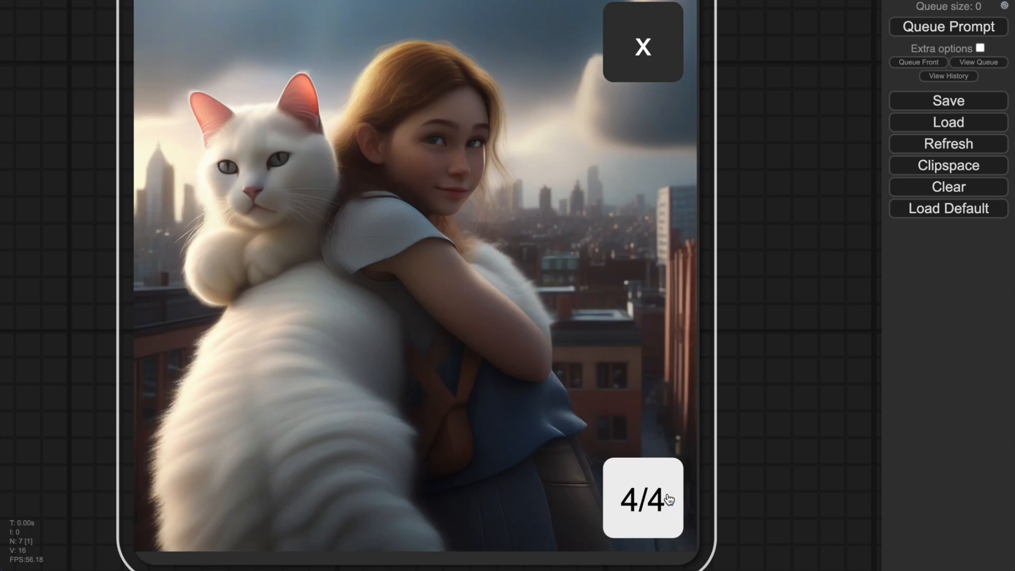
mouse_move(818, 427)
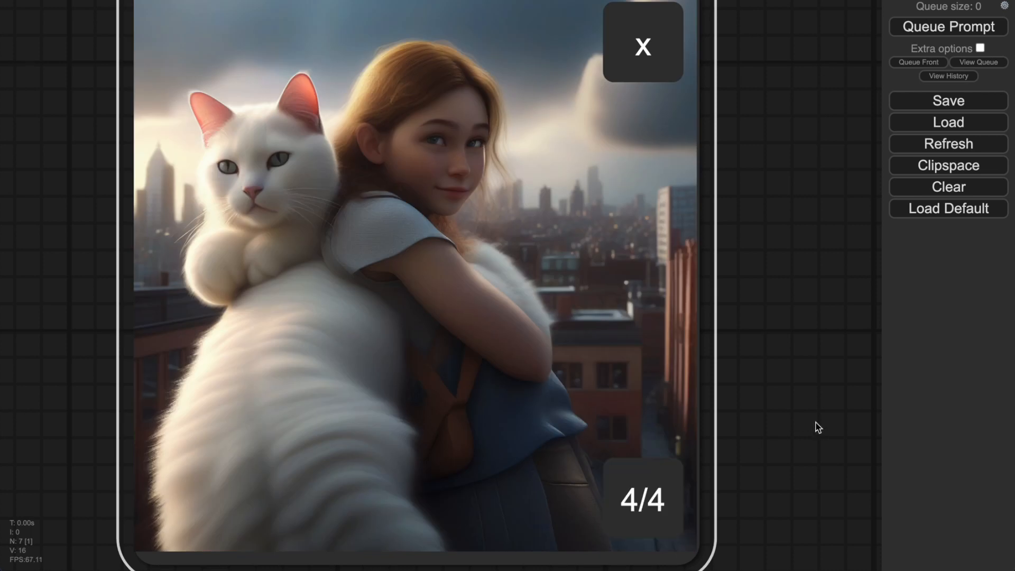
mouse_move(736, 428)
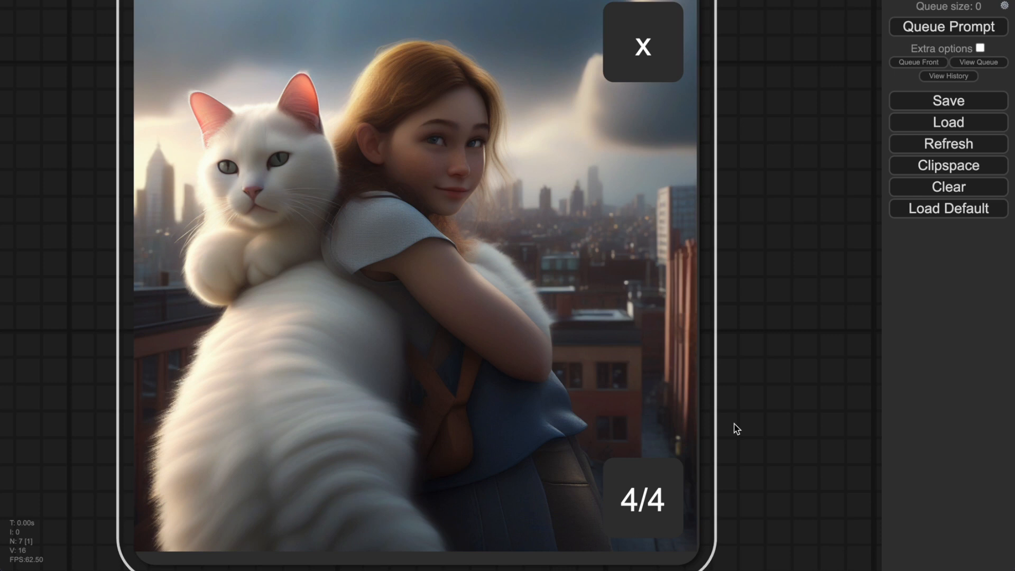
left_click(641, 46)
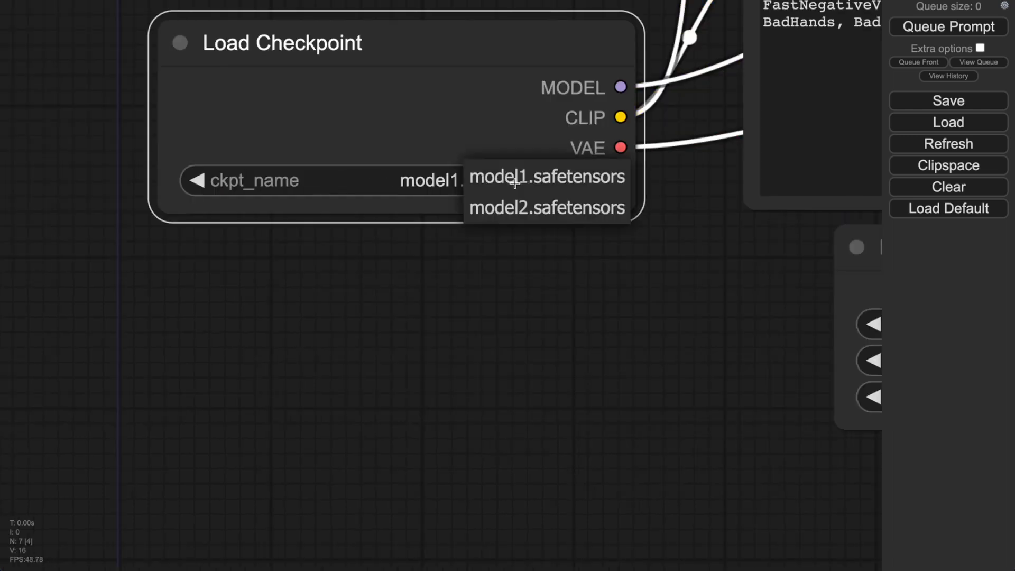
mouse_move(624, 271)
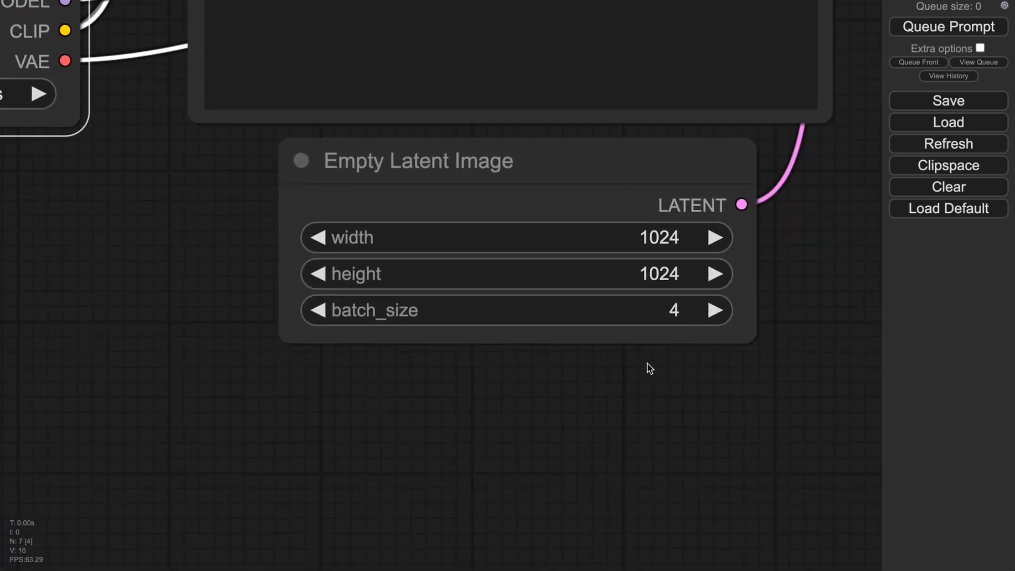
mouse_move(609, 354)
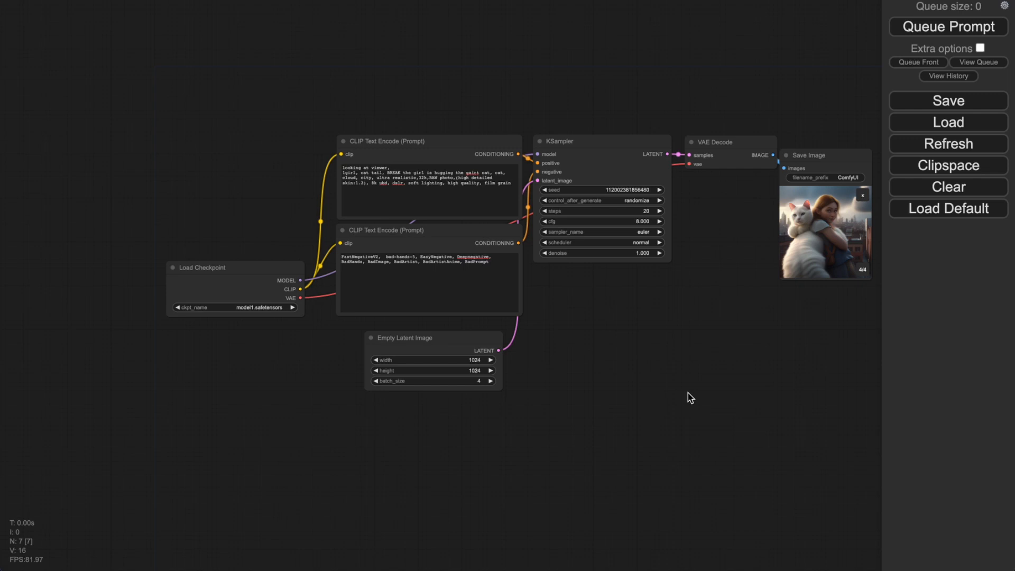
mouse_move(684, 388)
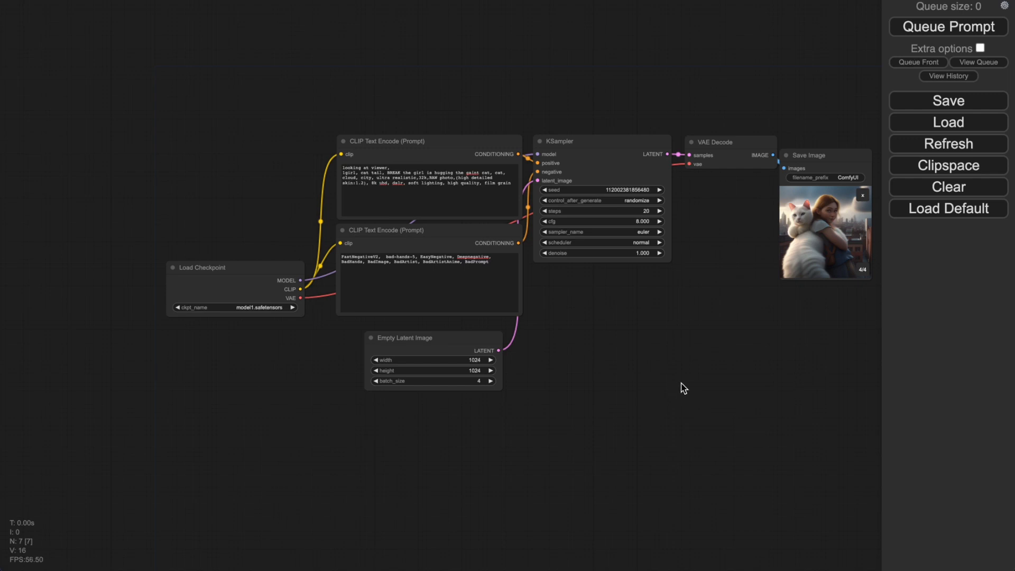
- Pick a checkpoint from the model1/model2 list in Load Checkpoint
left_click(235, 306)
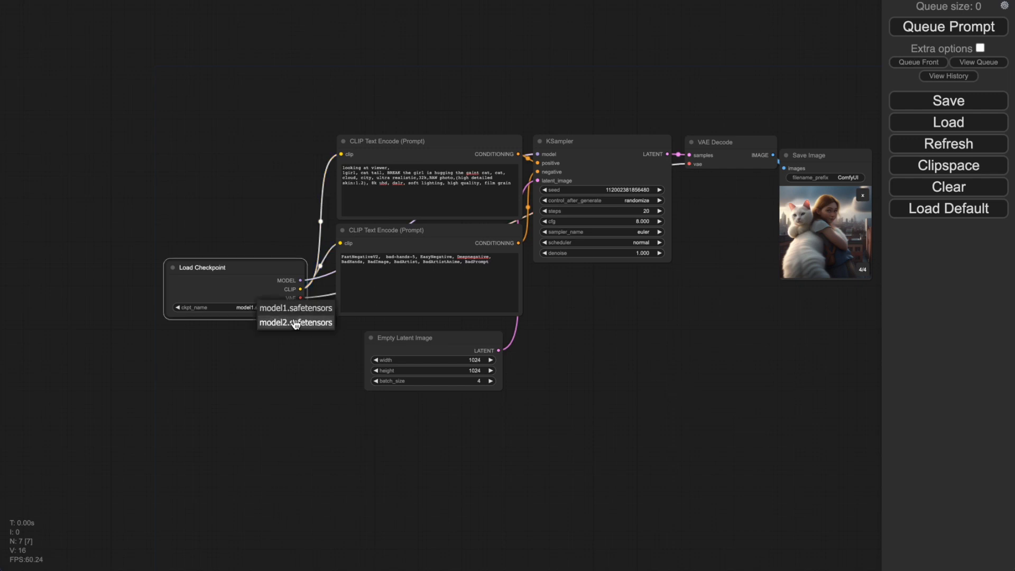
left_click(297, 307)
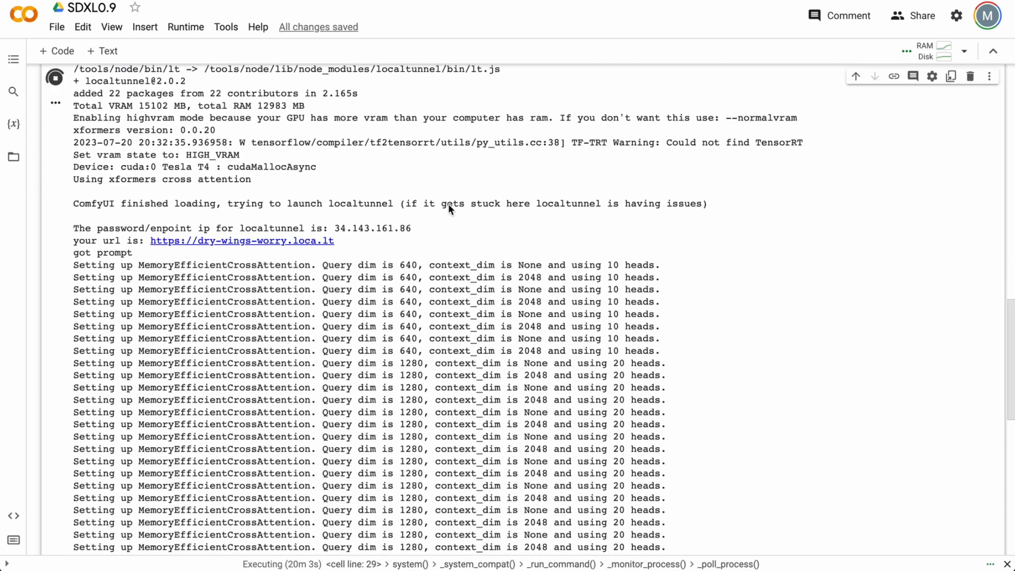
- Review STEP 2's model links and download log, then switch to Hugging Face
scroll("up", 3)
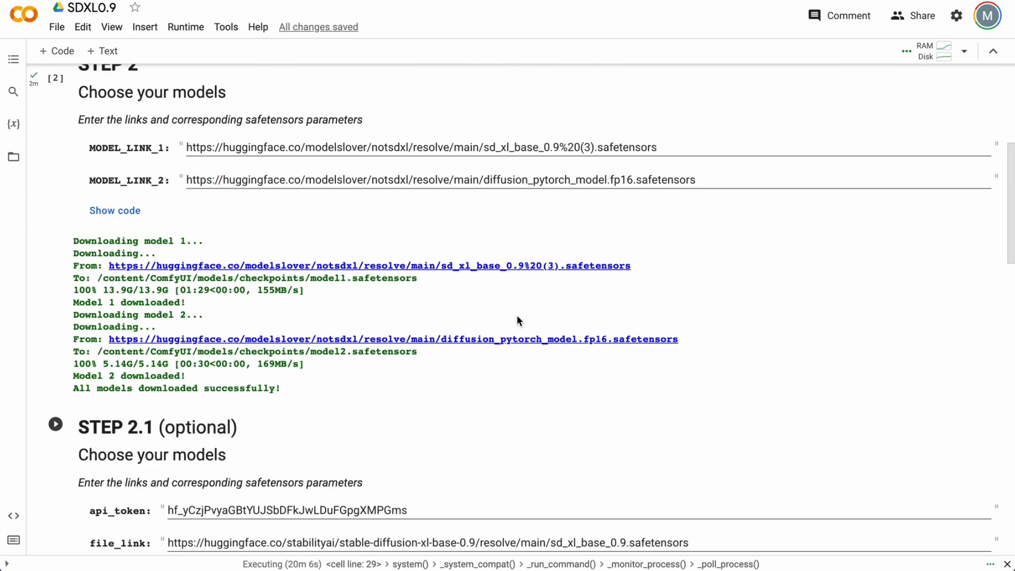
scroll("up", 3)
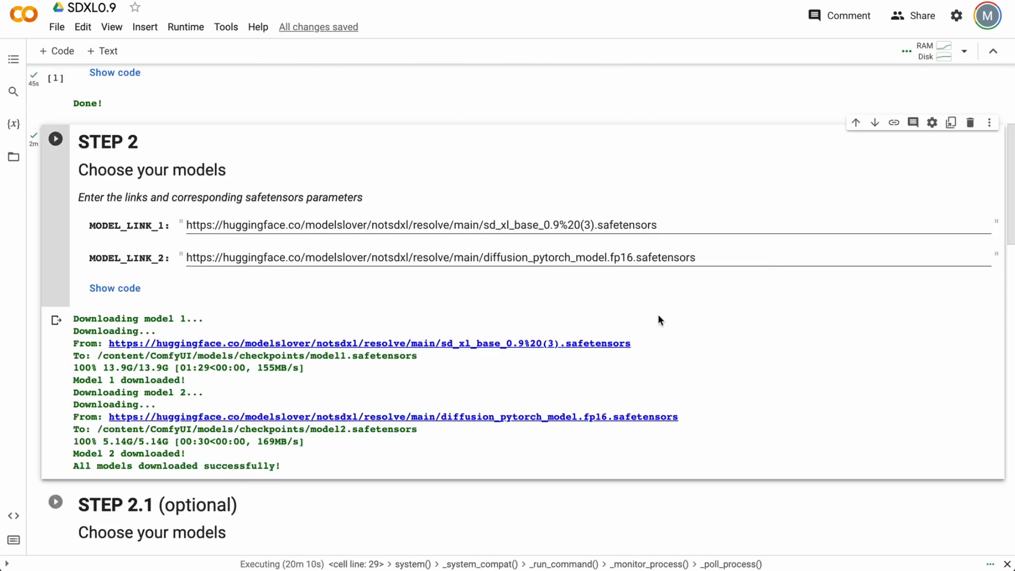
mouse_move(631, 248)
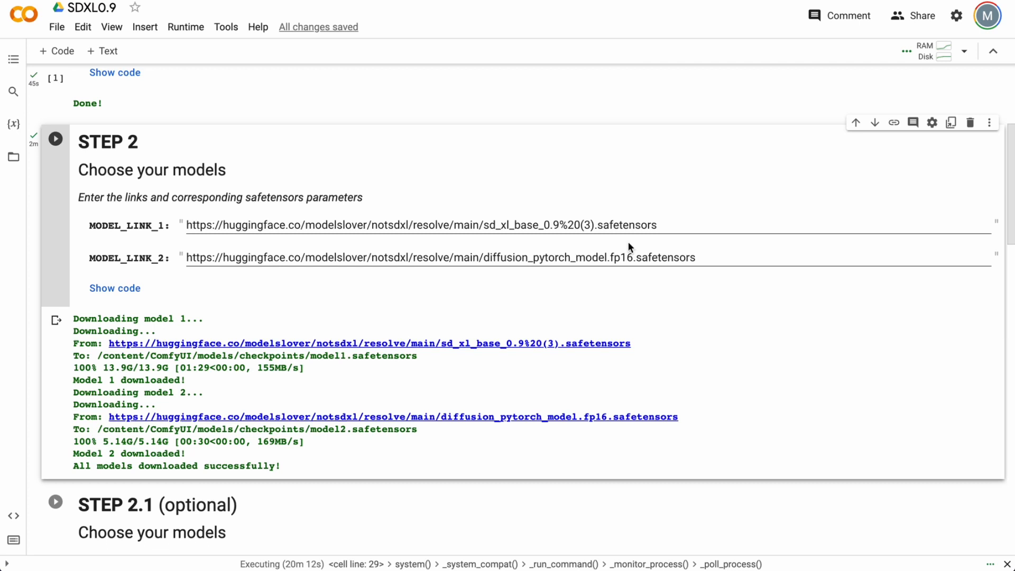
left_click(289, 16)
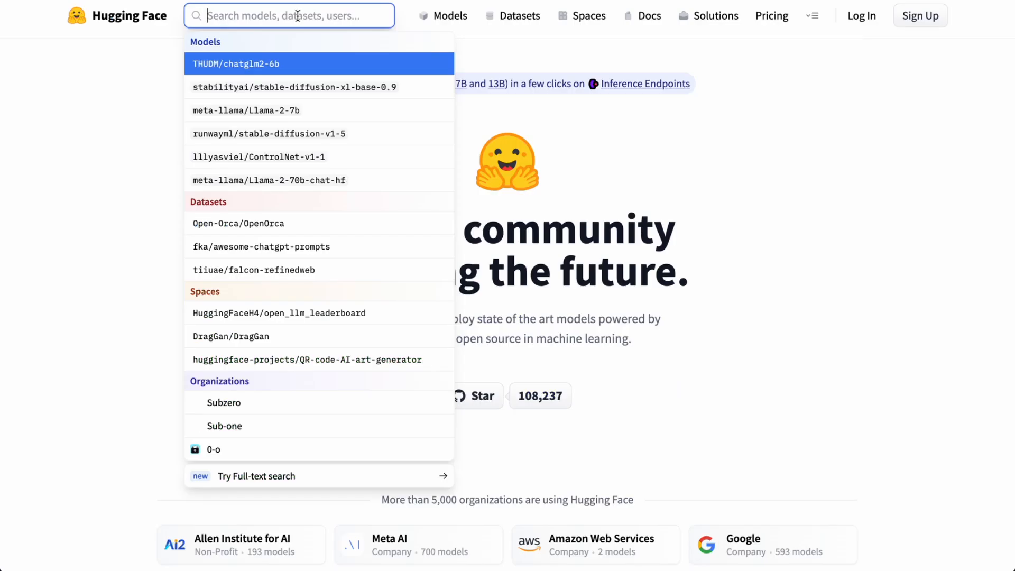
- Open the stabilityai/stable-diffusion-xl-base-0.9 model page and log in to access it
left_click(293, 86)
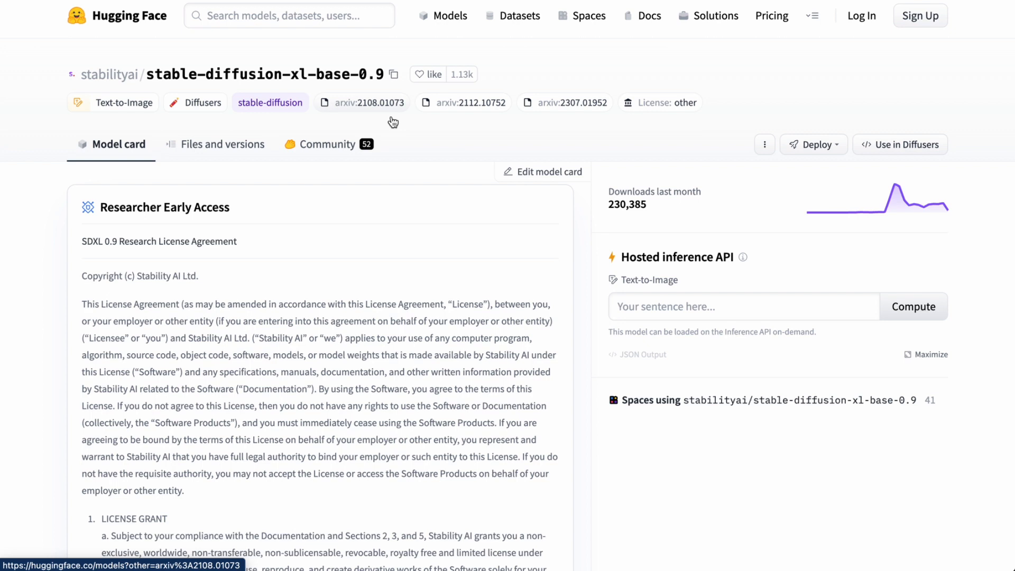
scroll("down", 3)
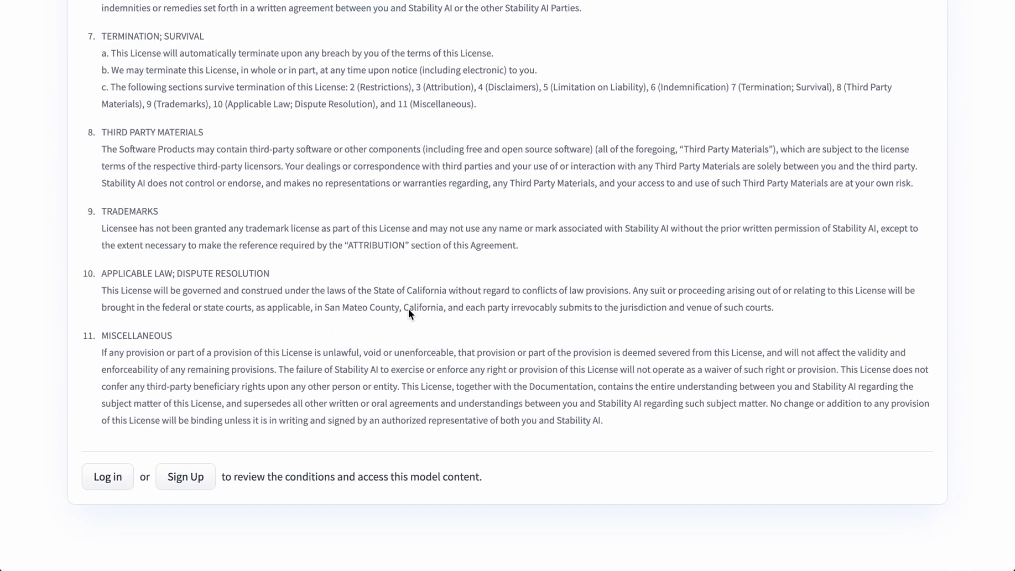
mouse_move(295, 464)
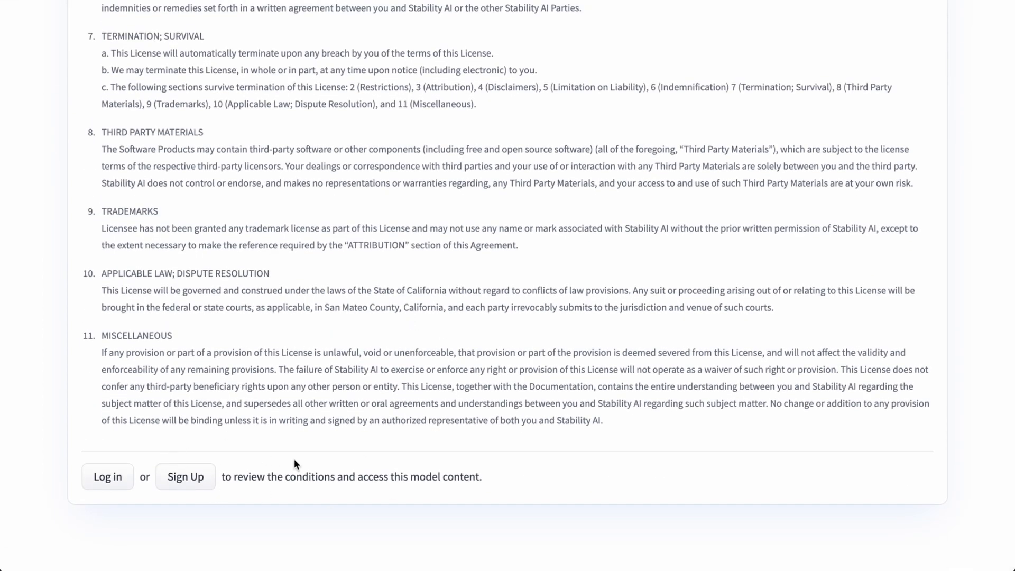
left_click(108, 476)
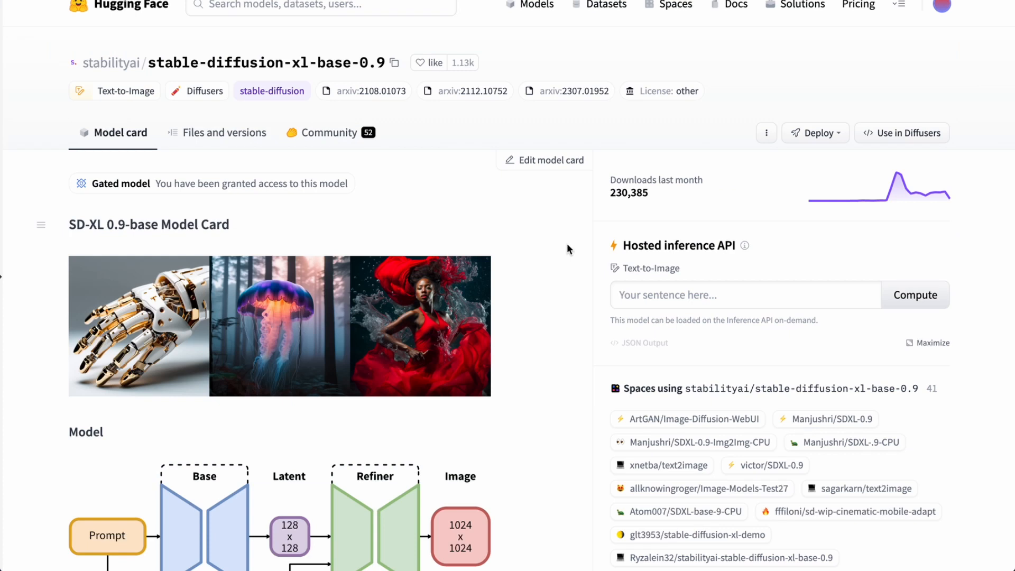
mouse_move(584, 239)
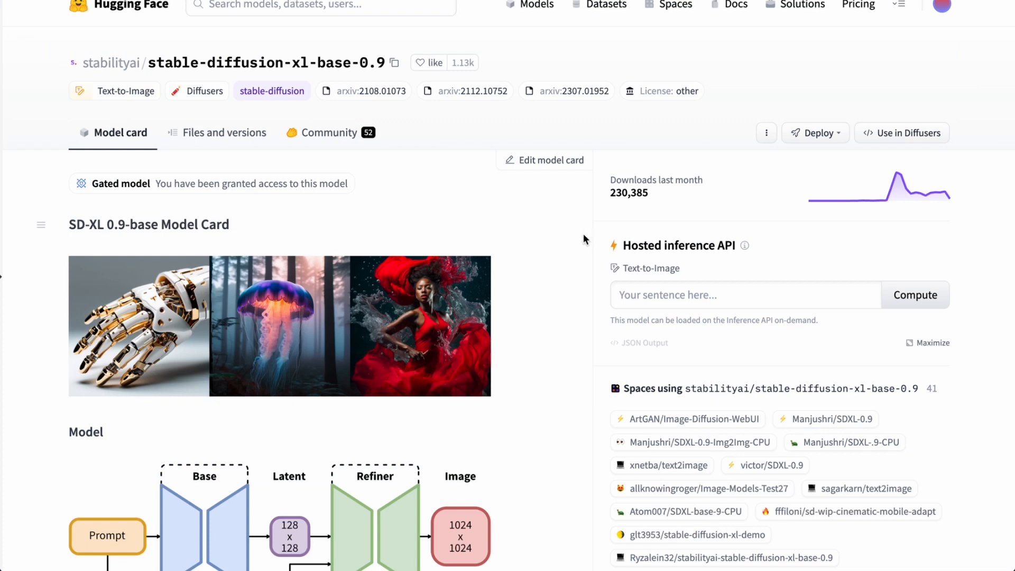
- Copy the sd_xl_base_0.9.safetensors download link from the model's Files and versions
left_click(225, 133)
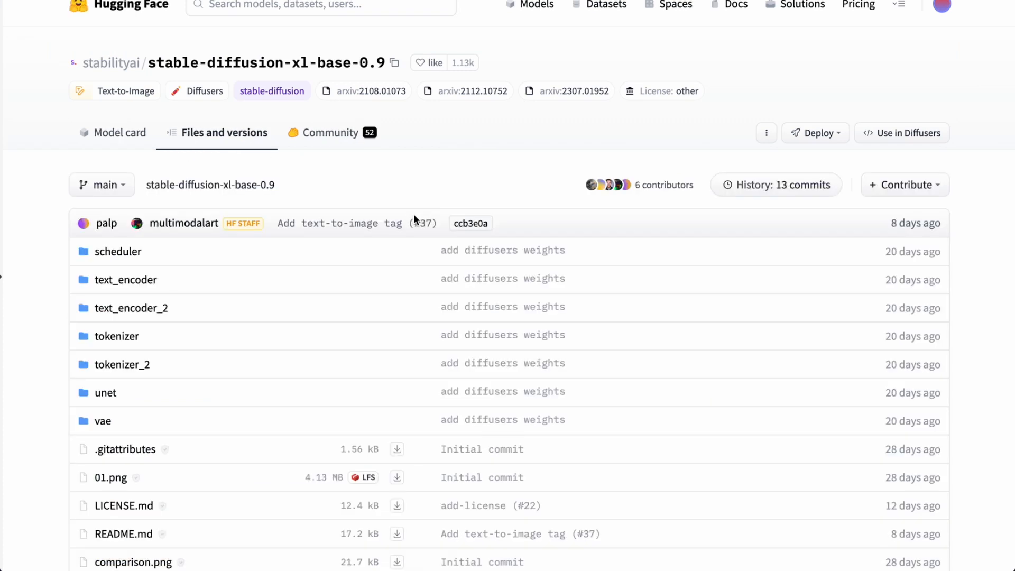
scroll("down", 3)
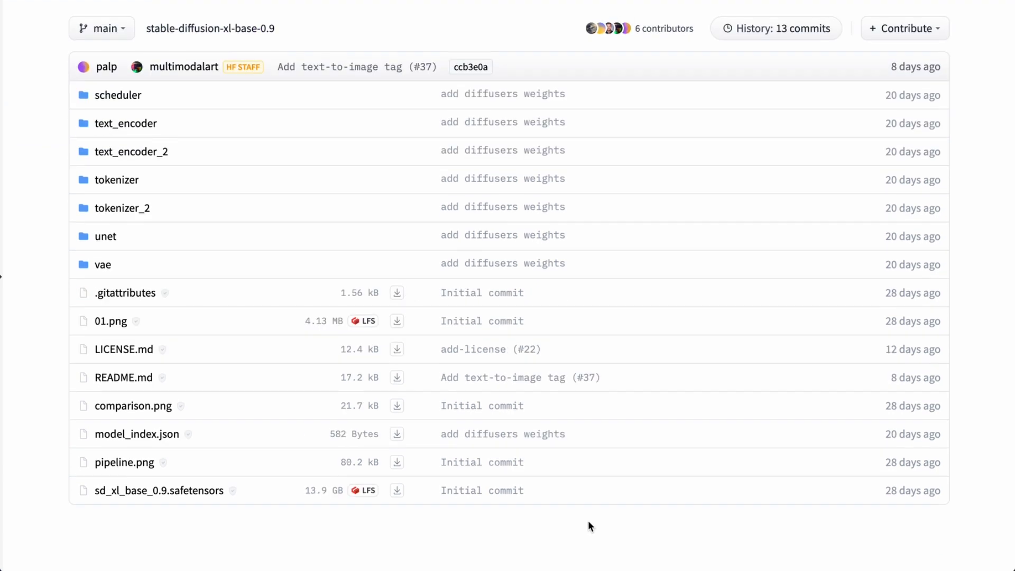
mouse_move(416, 513)
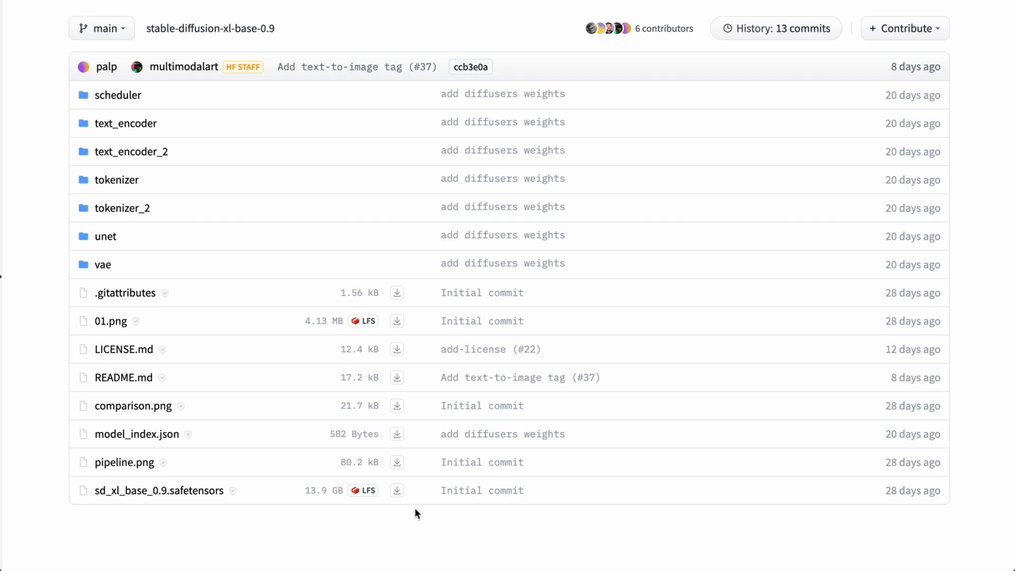
mouse_move(462, 531)
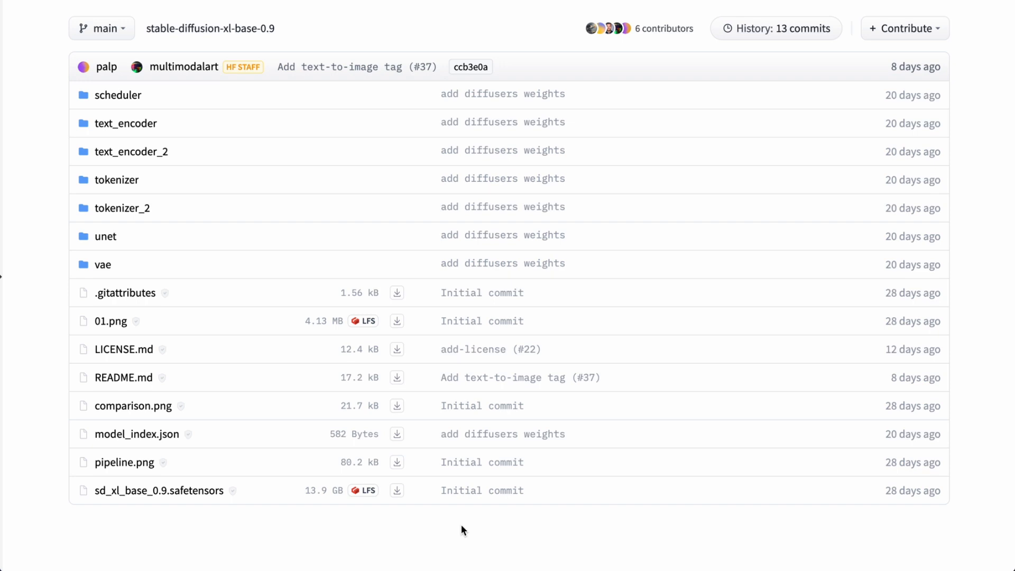
mouse_move(408, 508)
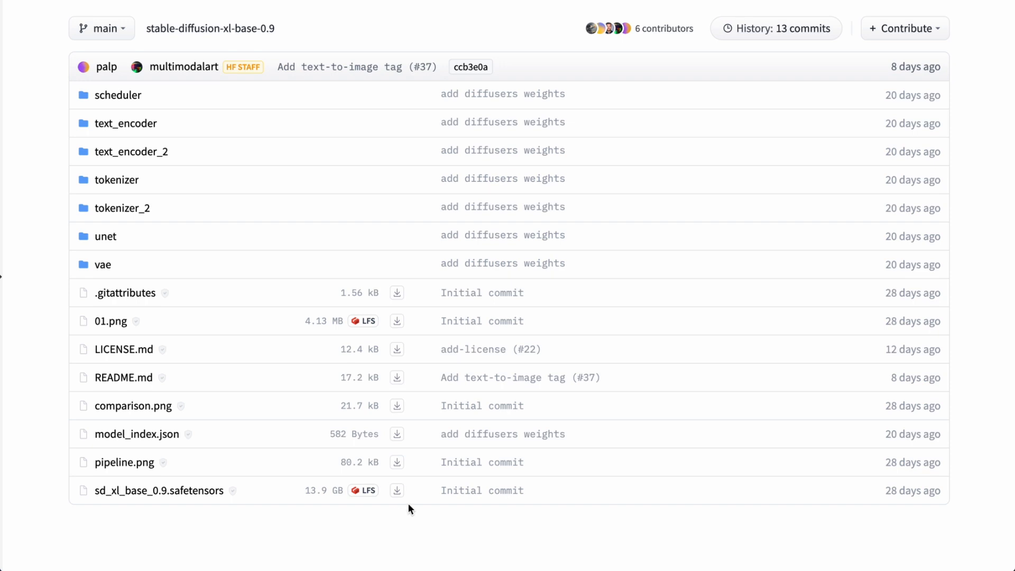
right_click(397, 490)
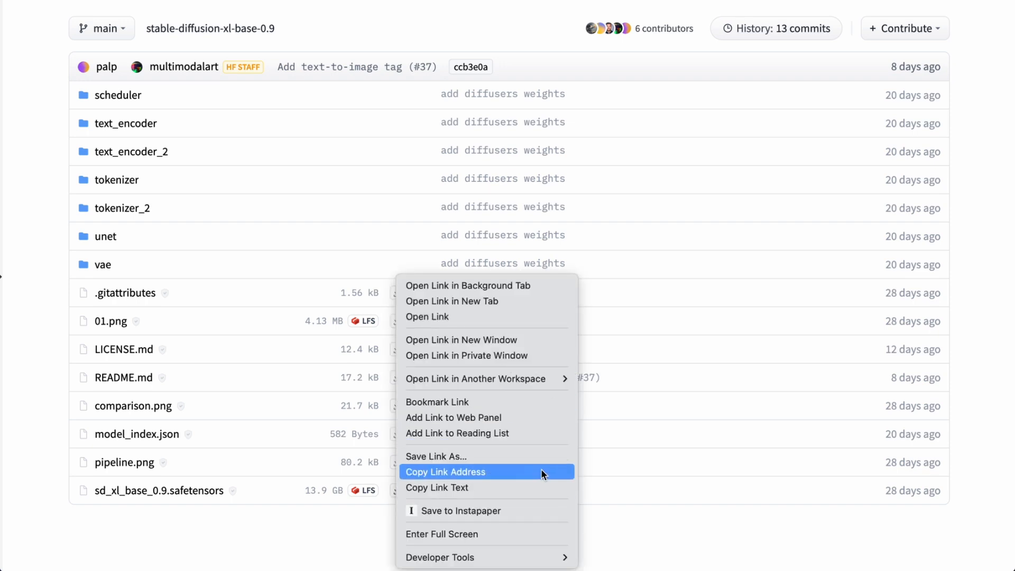
left_click(444, 471)
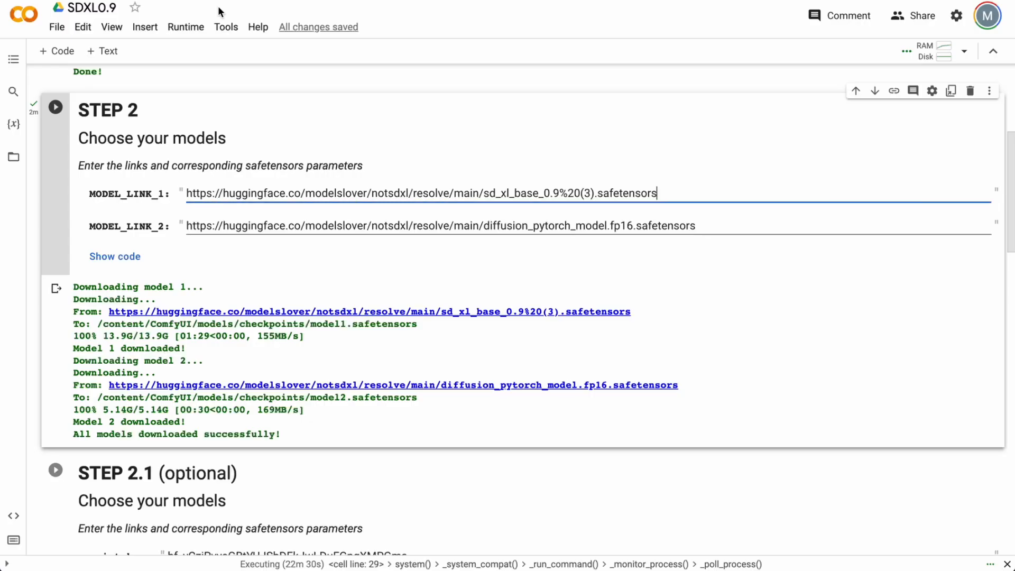
scroll("down", 3)
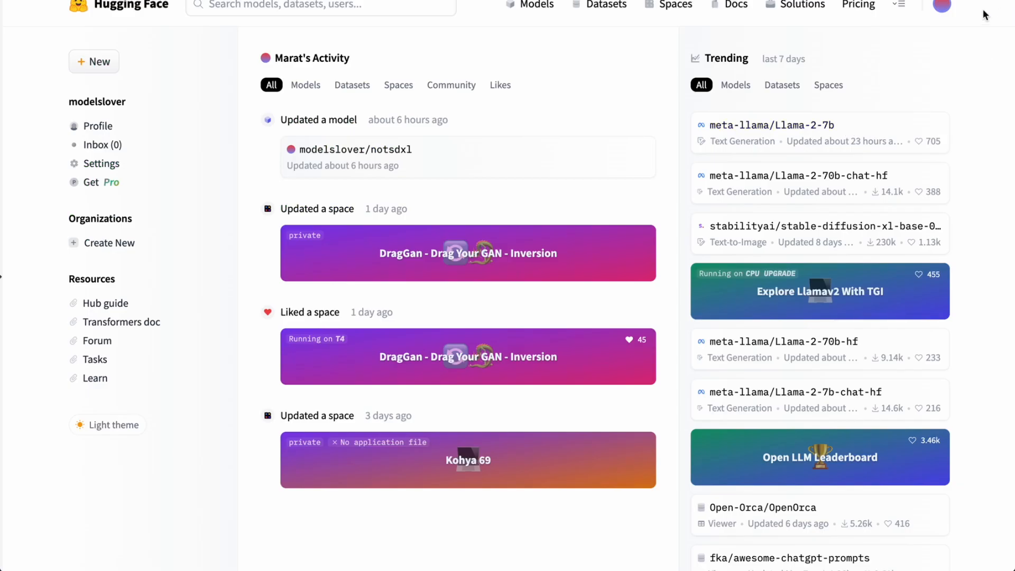
mouse_move(865, 225)
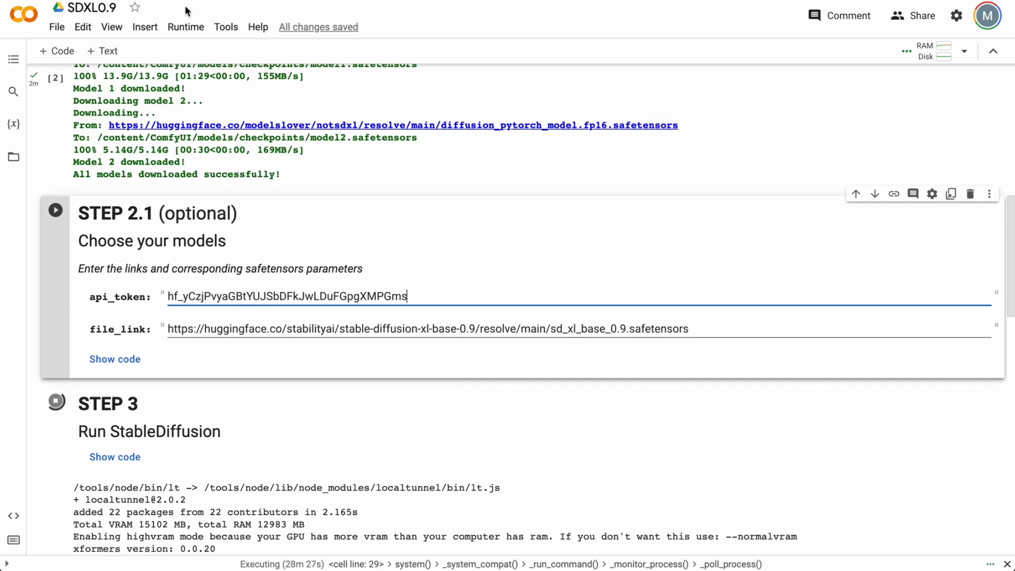
- Open Colab's Runtime menu to restart and rerun the notebook
left_click(185, 26)
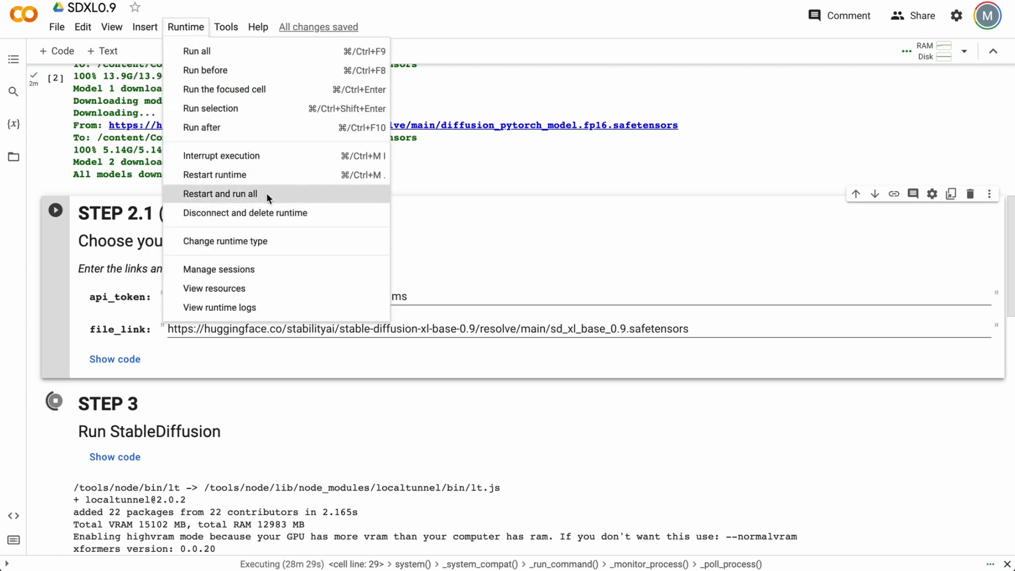
mouse_move(297, 213)
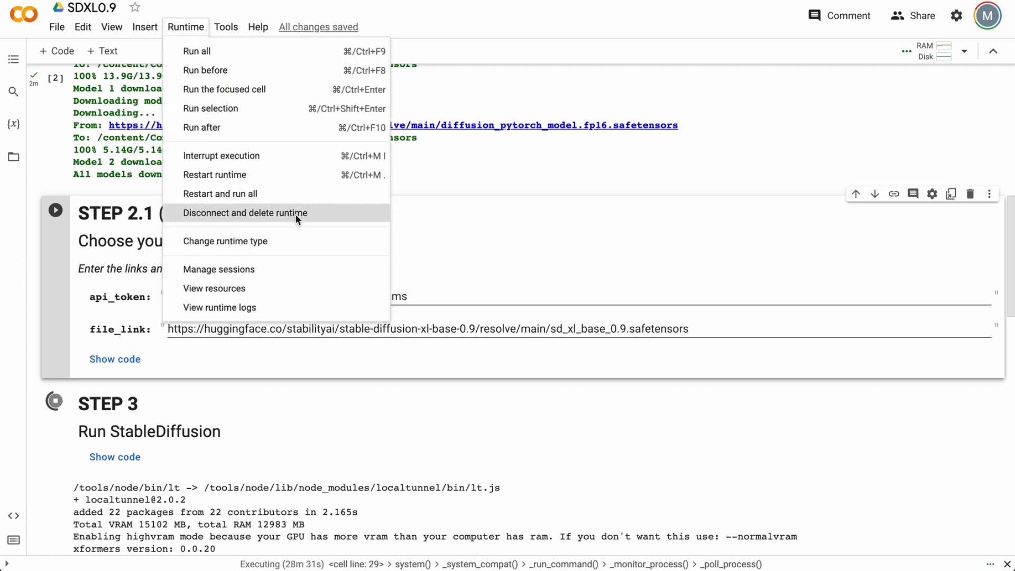